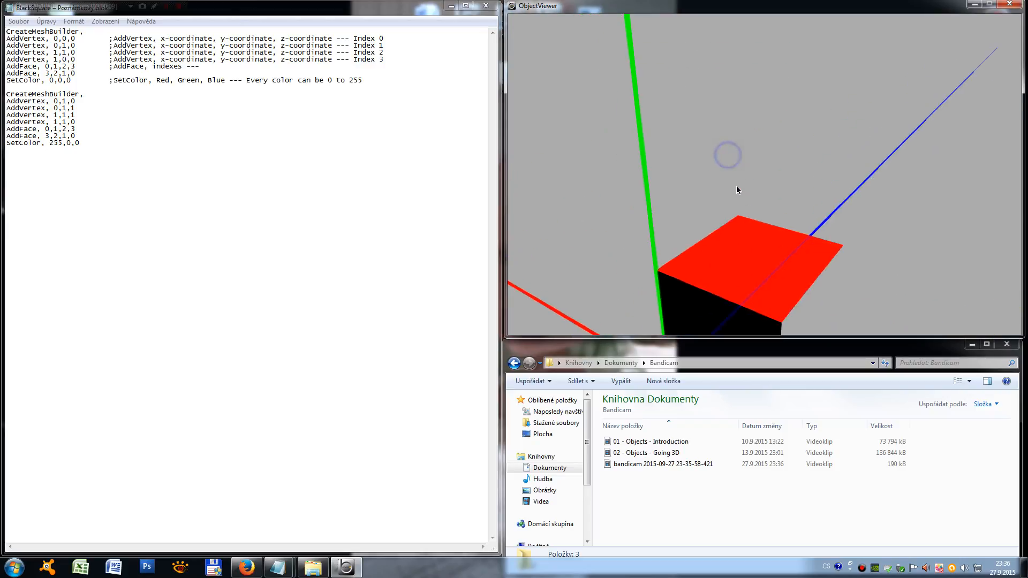
Begin a third CreateMeshBuilder block below the second mesh
drag(738, 190, 713, 162)
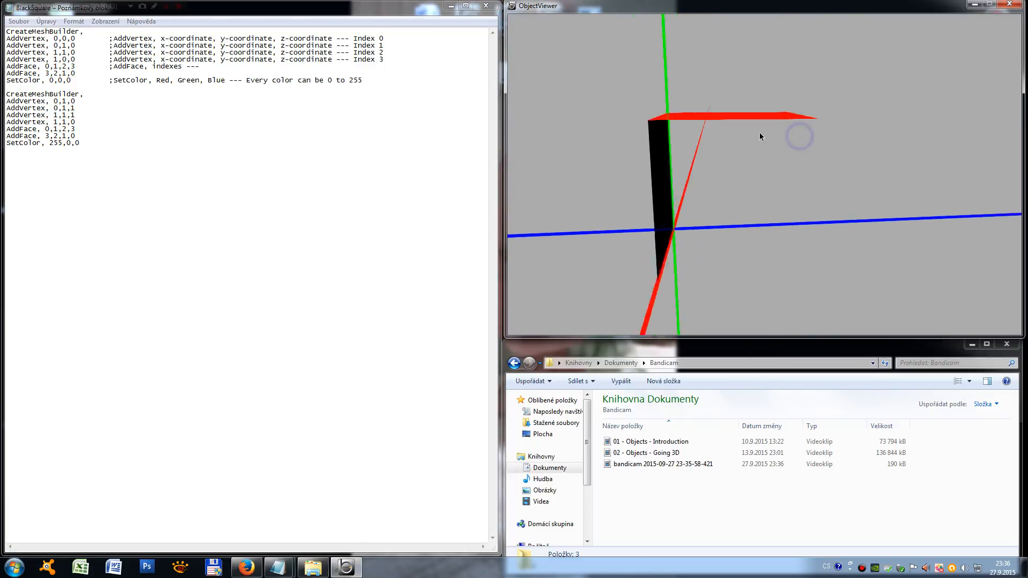
drag(760, 136, 652, 139)
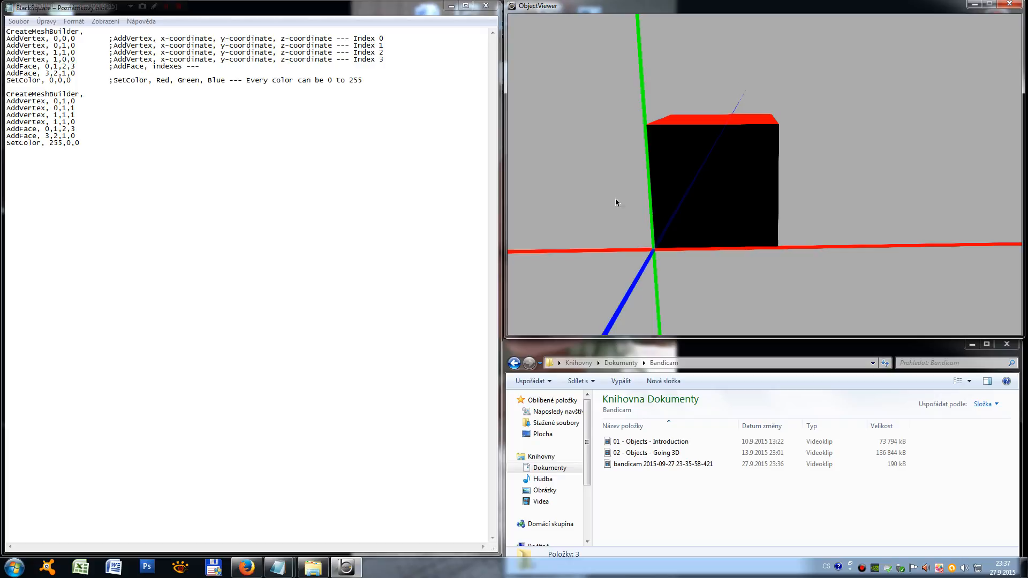
mouse_move(579, 131)
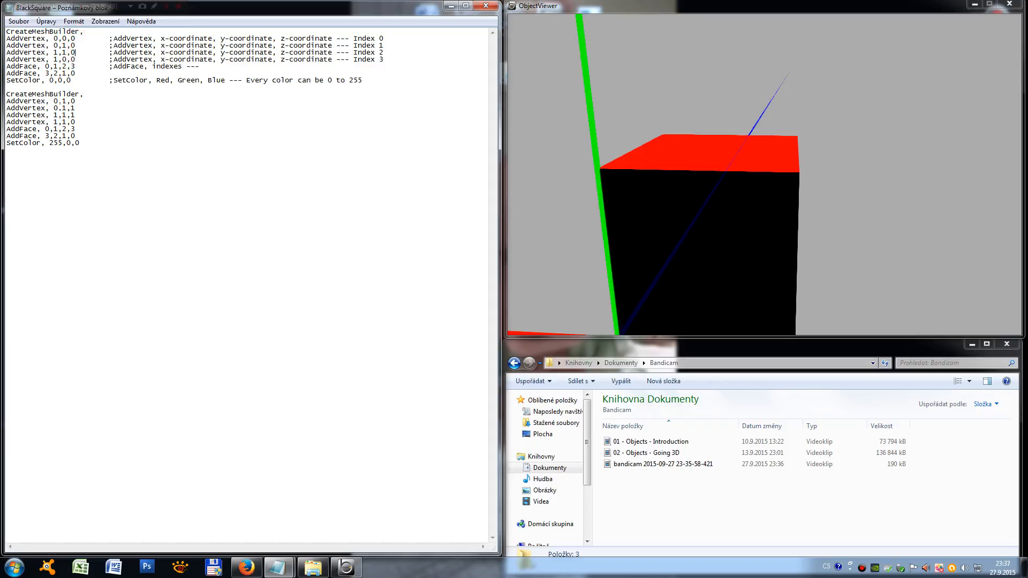
click(58, 117)
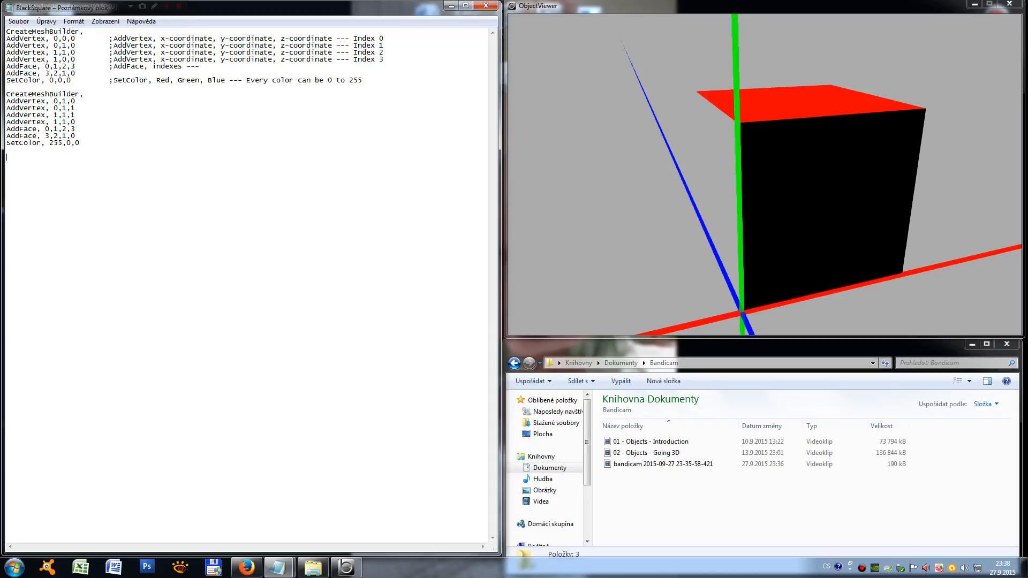
text(Create)
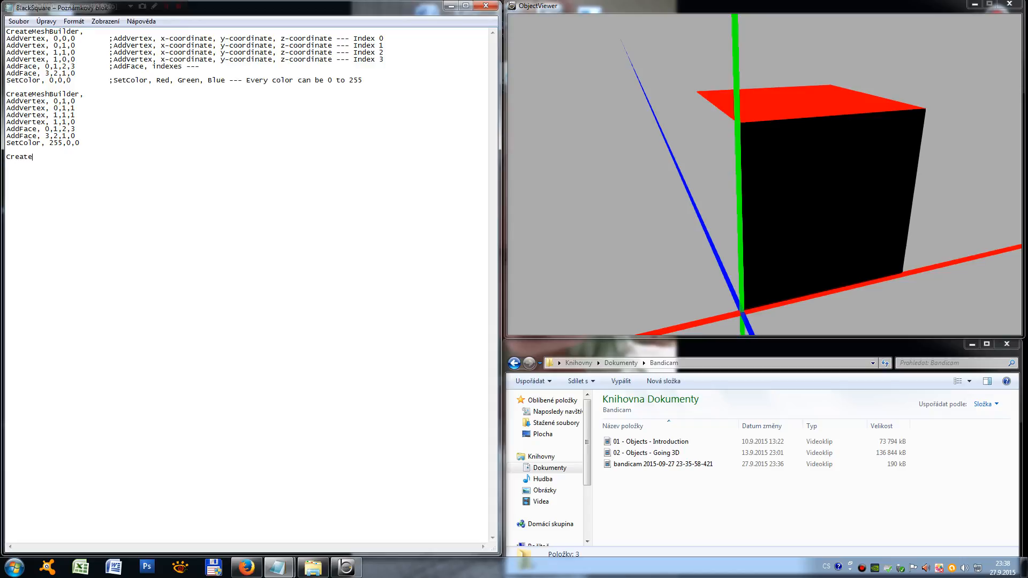
text(M)
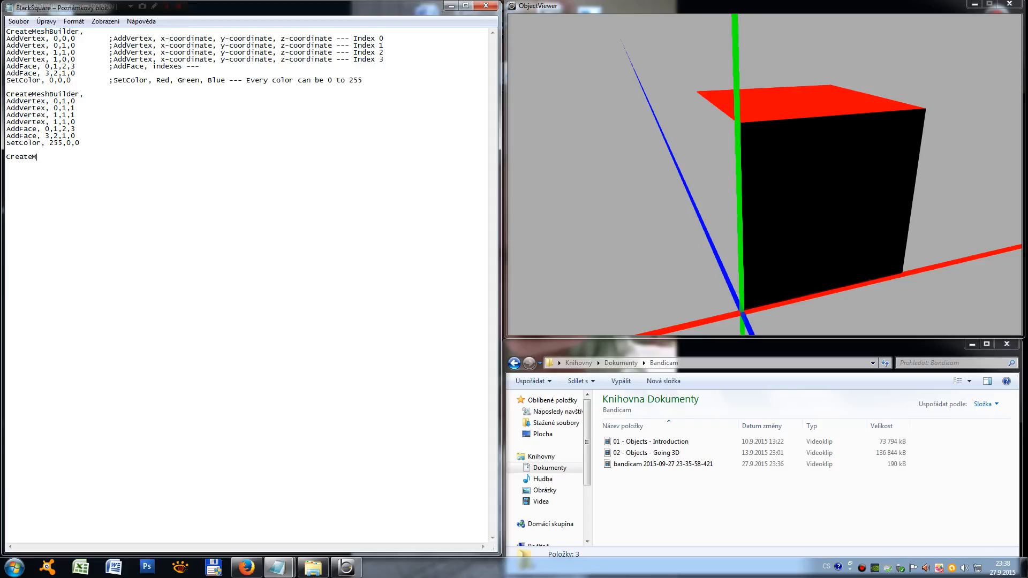
text(esh)
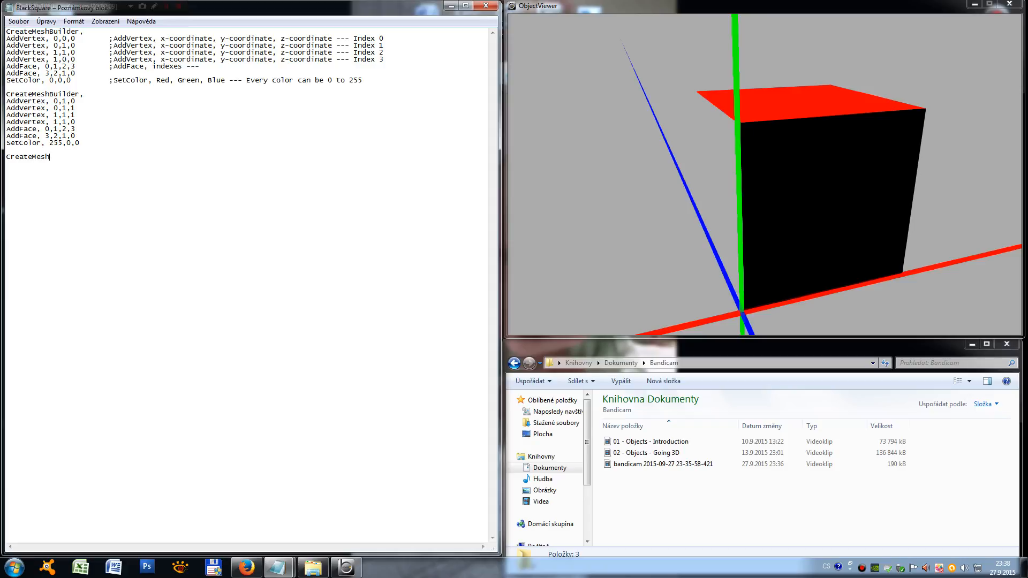
text(Builder,)
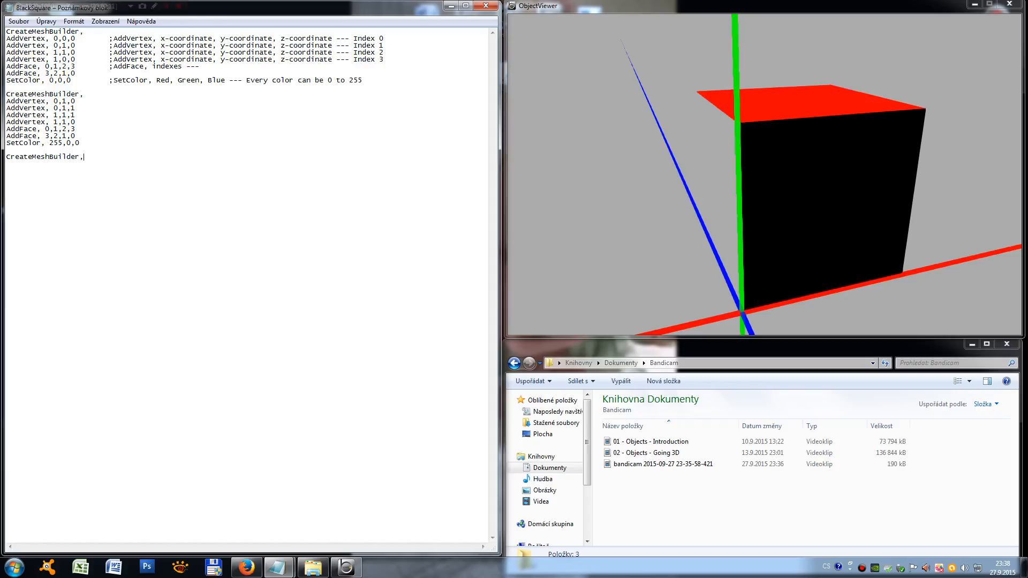
text(AddV)
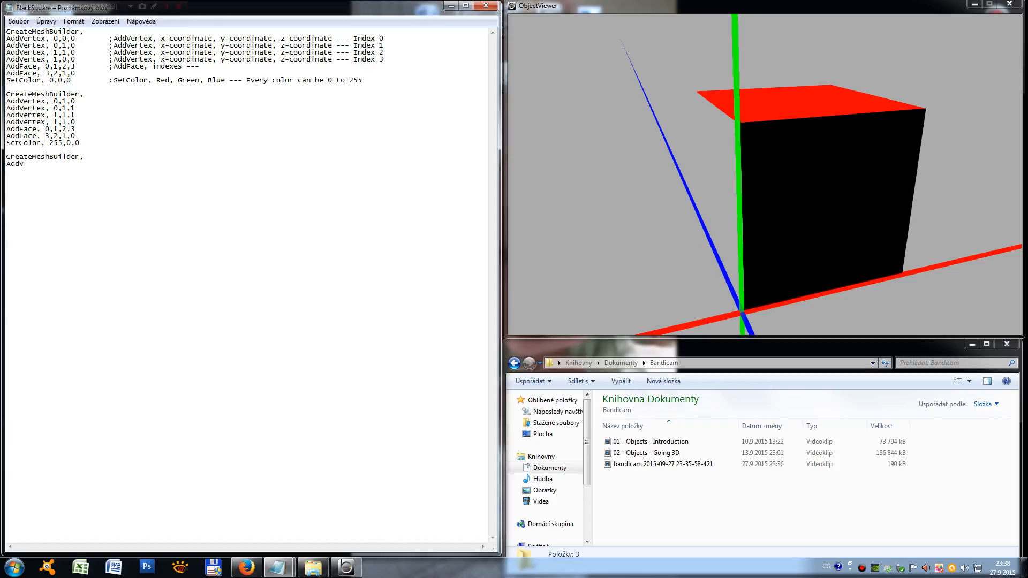
text(ertex)
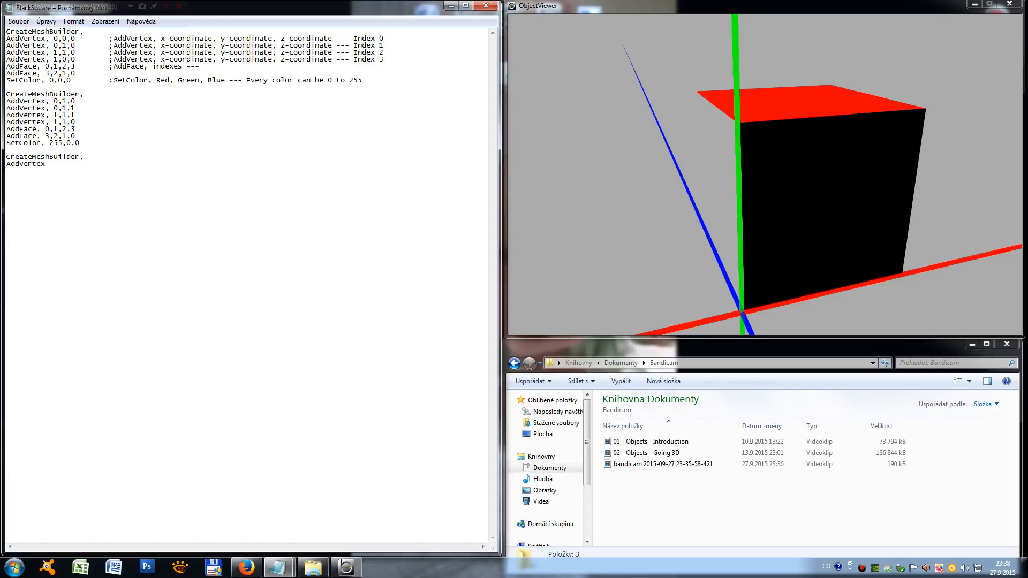
text(,)
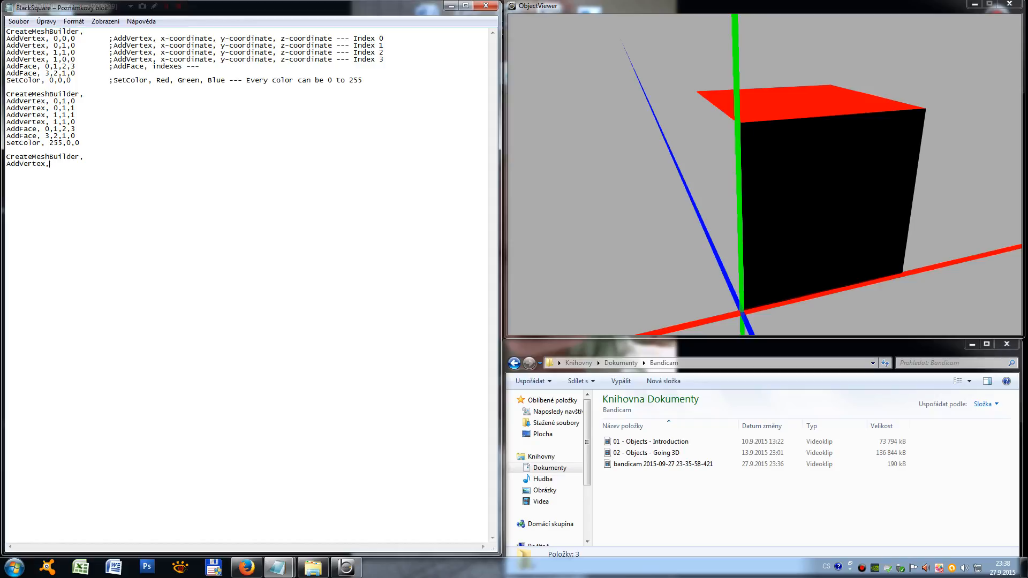
Add vertices 0,0,1 and 0,1,1 to the third mesh
text(0,)
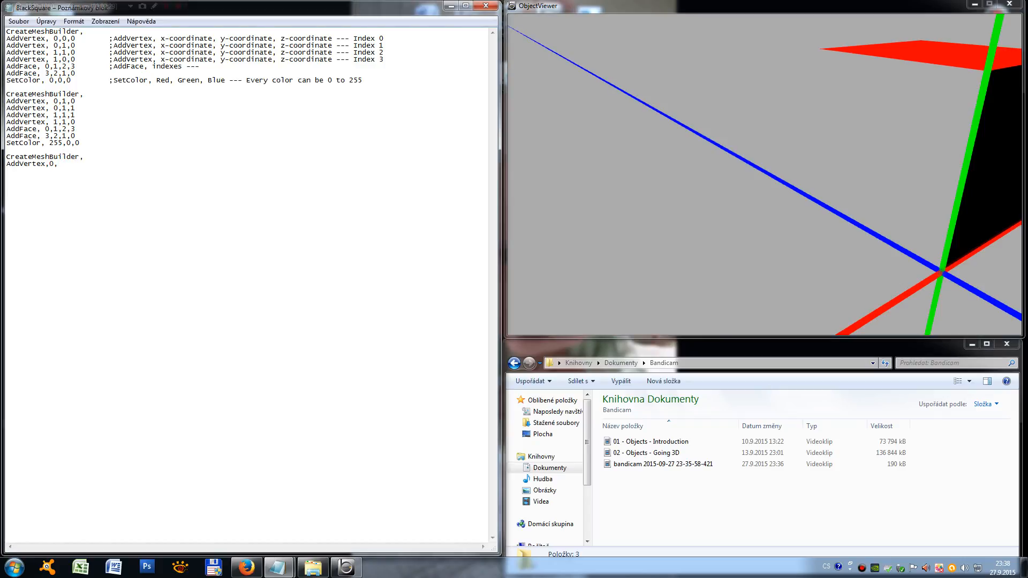
text(0,1)
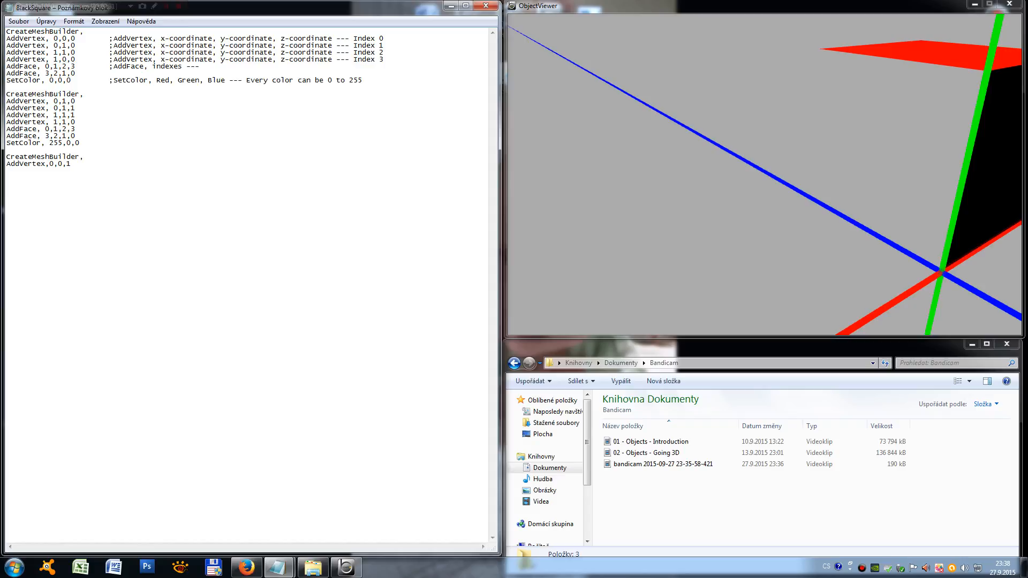
text(Add)
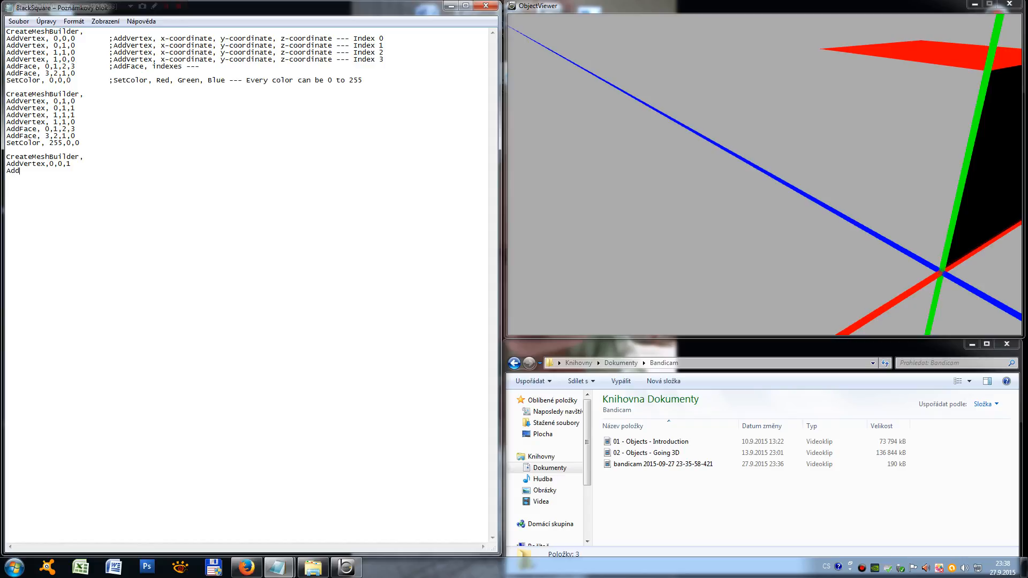
text(Vertex,)
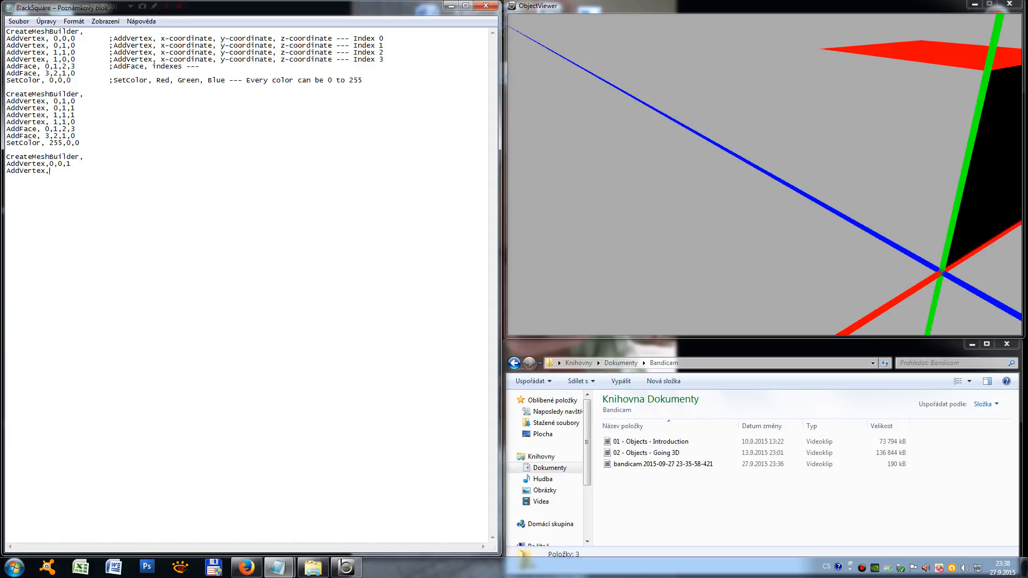
text(0)
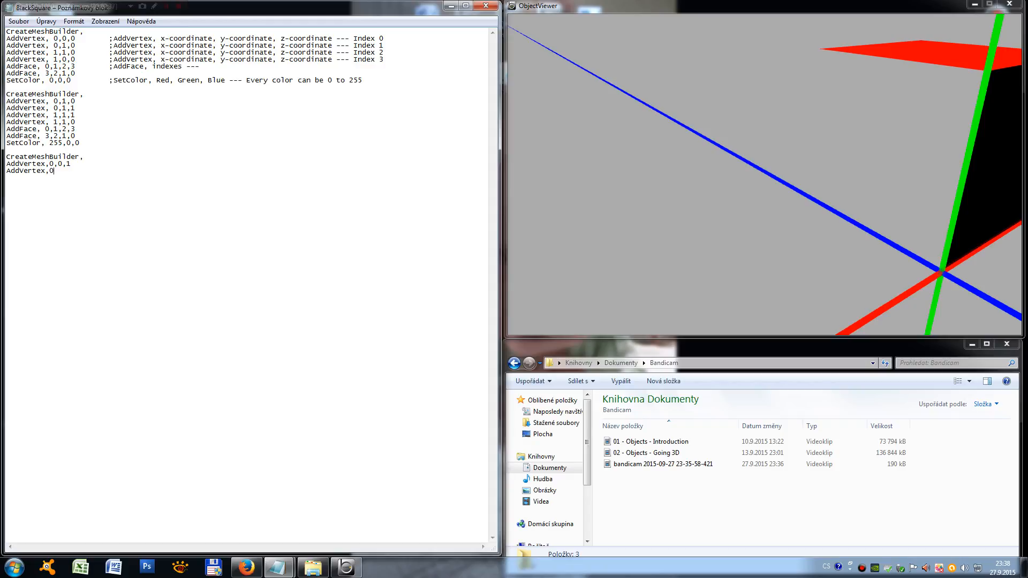
text(,1)
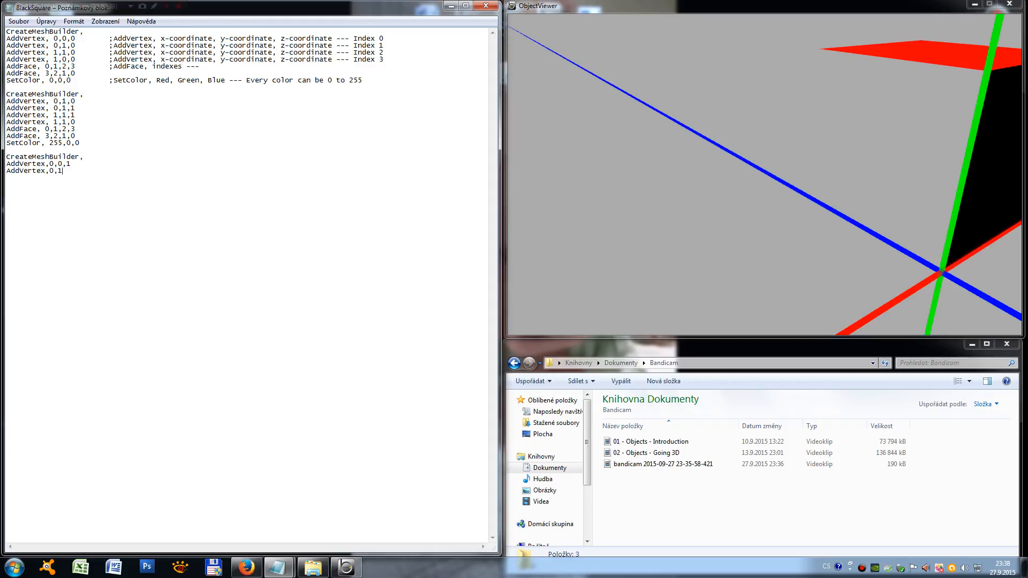
text(,1)
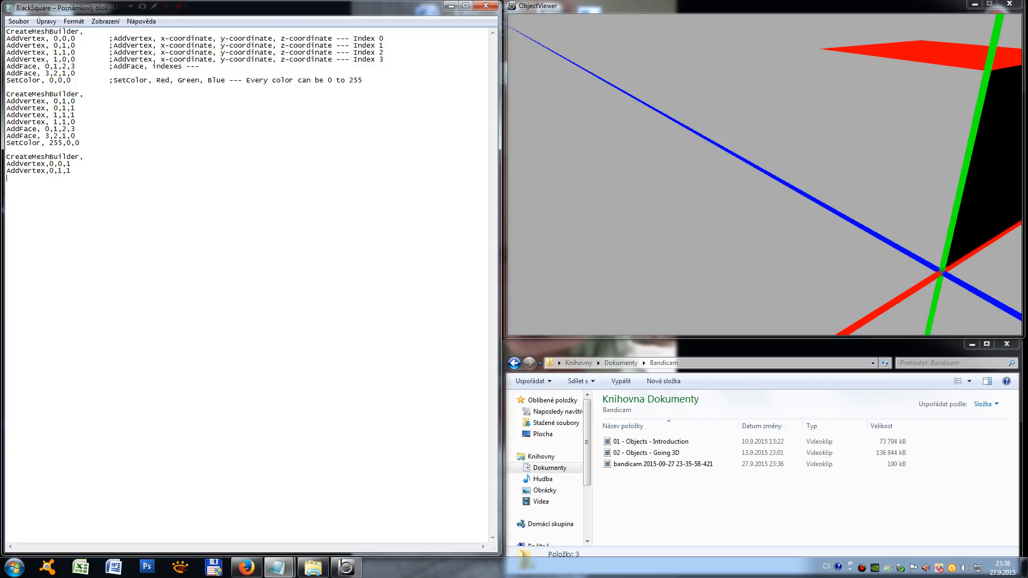
Add vertex 0,1,0 and begin the fourth AddVertex line
text(Ad)
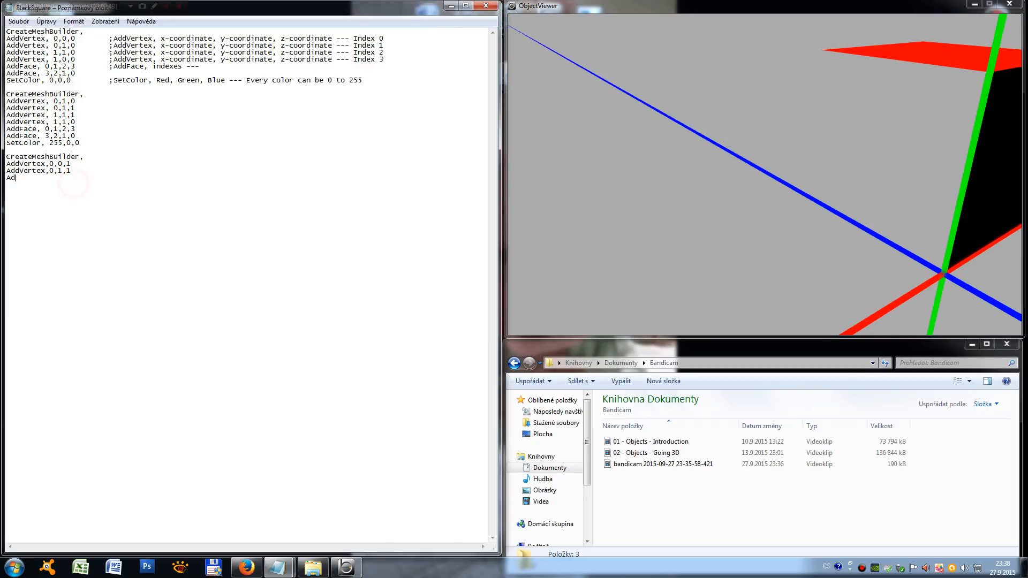
text(dVert)
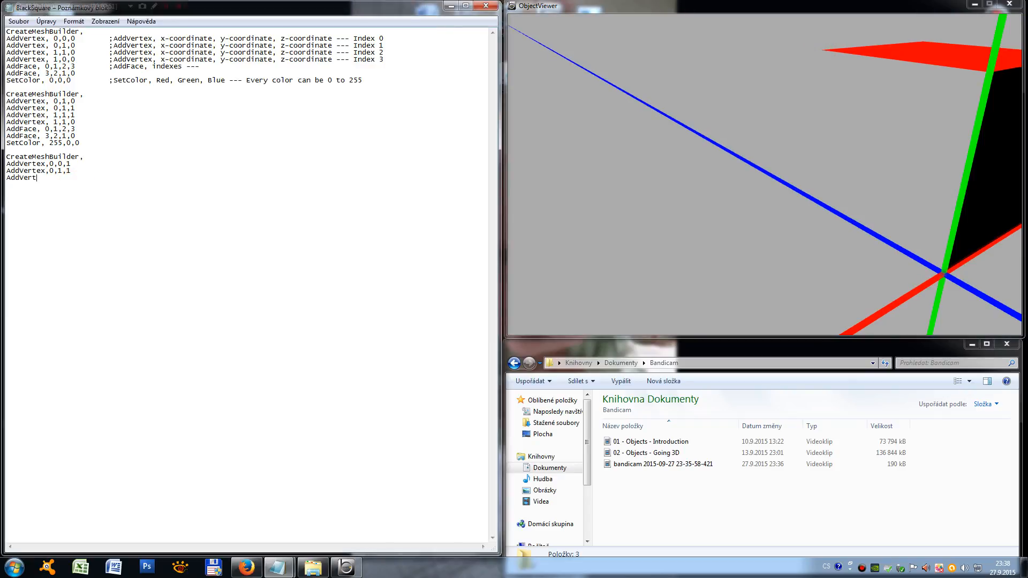
text(ex,)
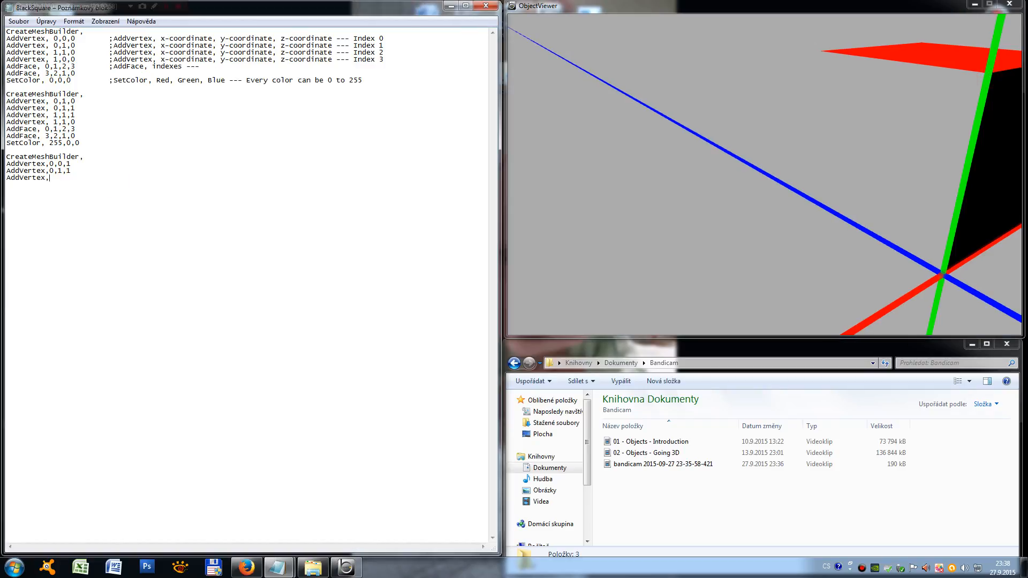
text(0,1,)
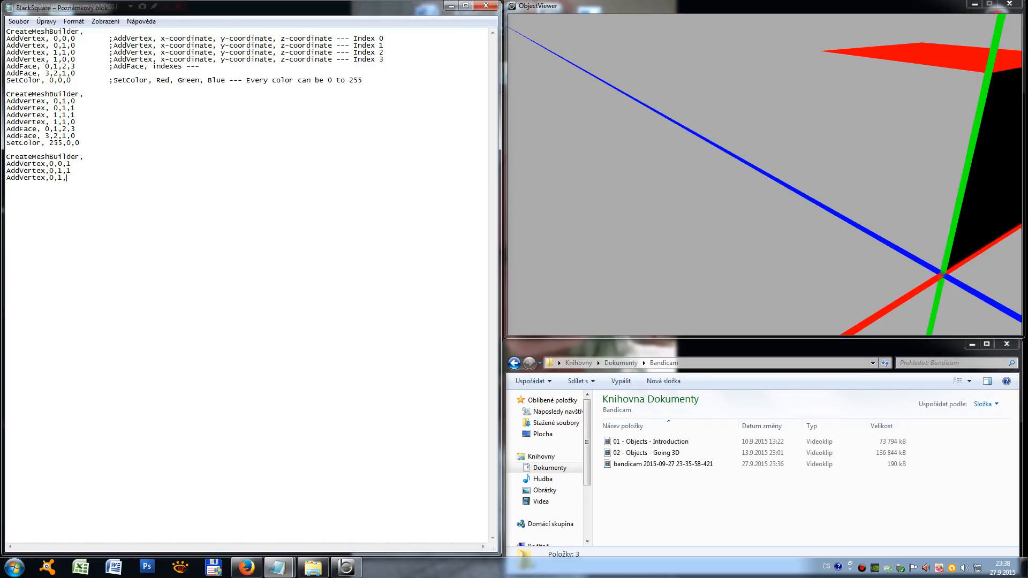
text(0)
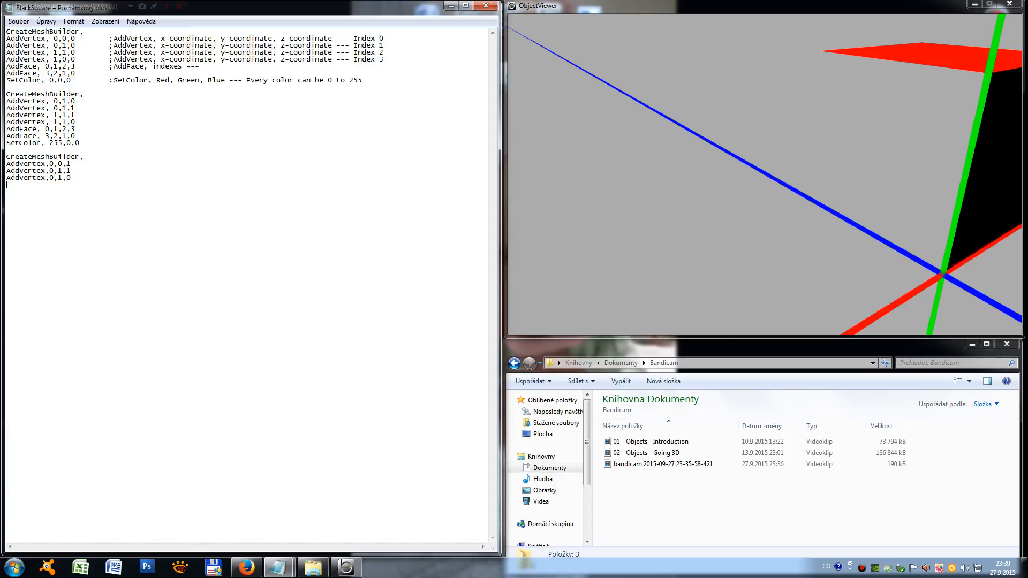
text(AddVerte)
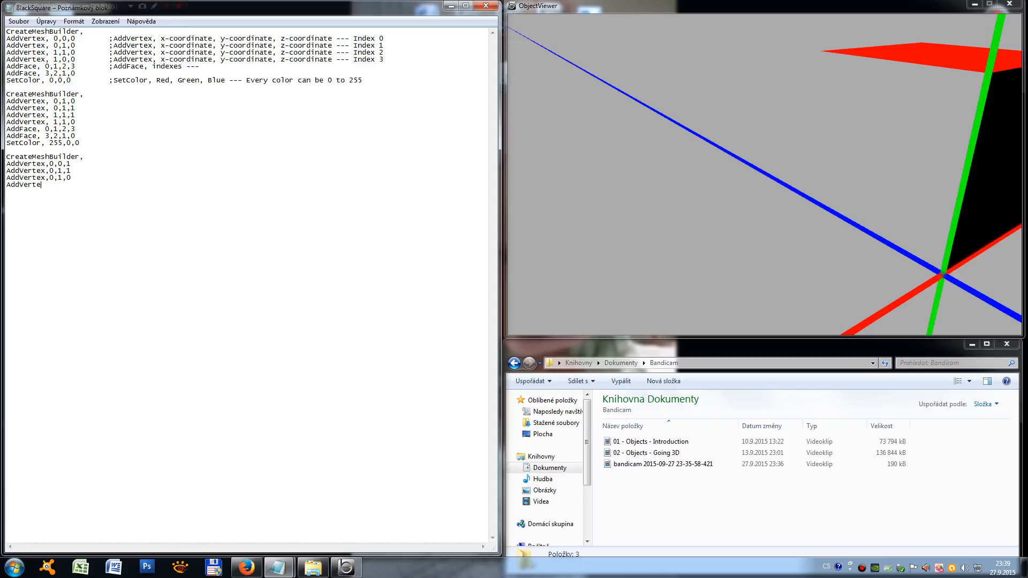
text(x,)
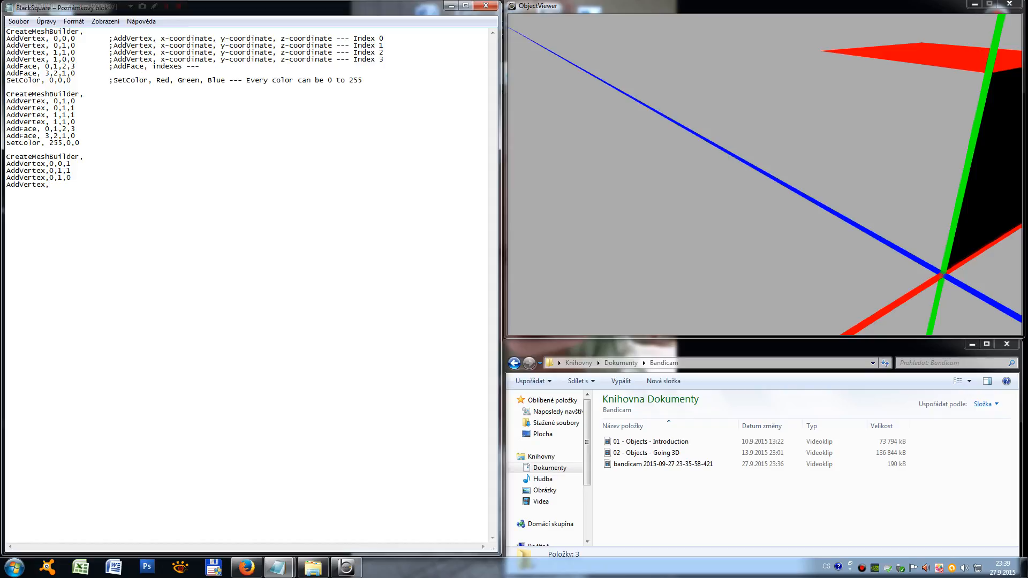
text(0,0,0)
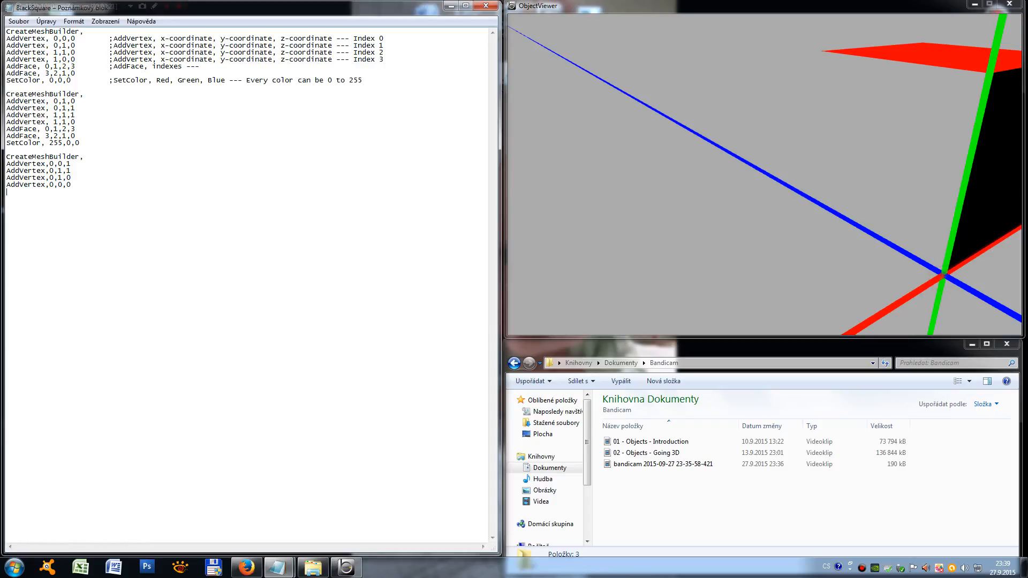
Give the third mesh faces 0,1,2,3 and 3,2,1,0
text(AddFace,)
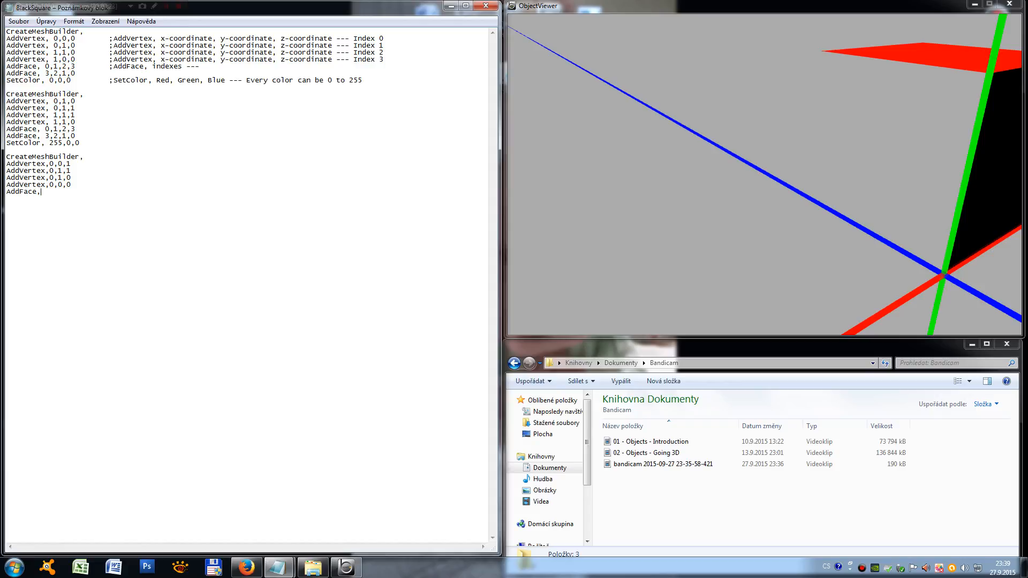
text(0,1,2,3)
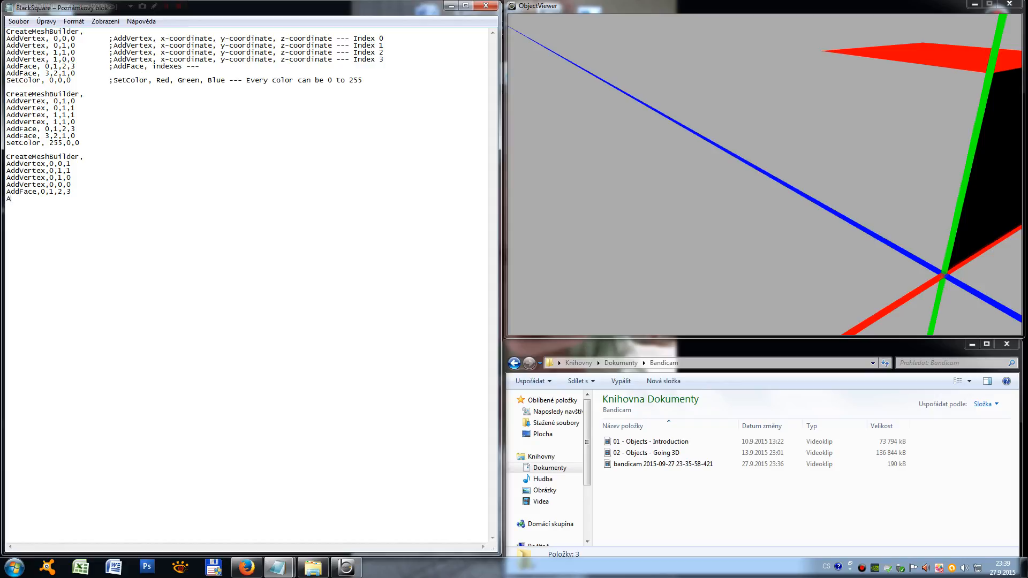
text(ddFace,3)
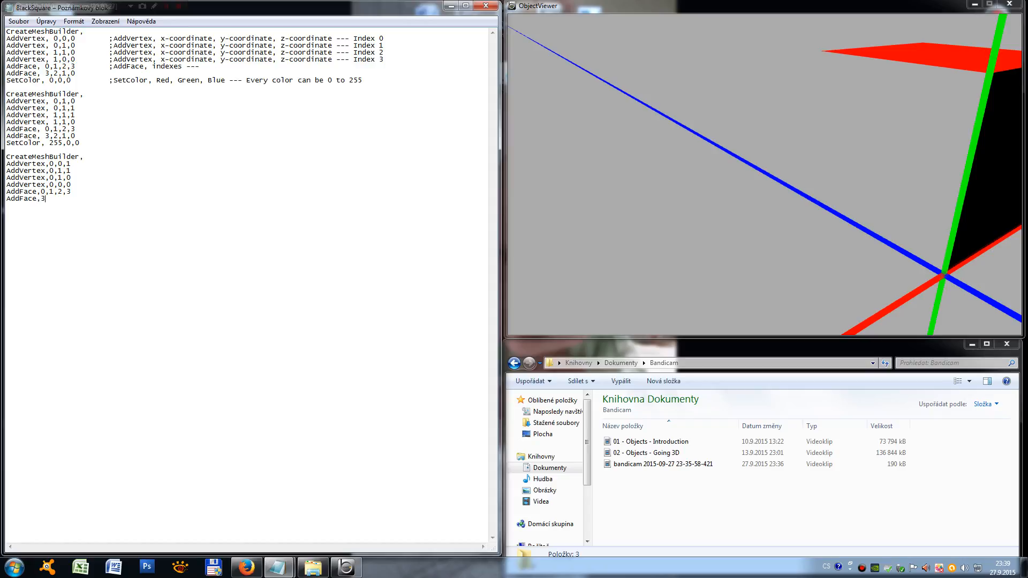
text(,2,1,0)
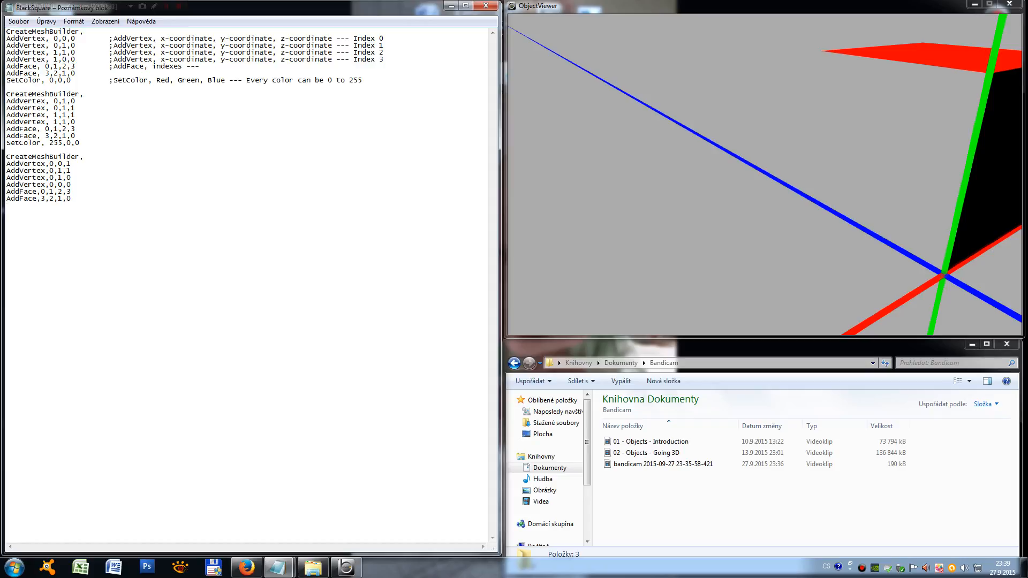
Colour the third mesh green with SetColor 0,255,0
text(SetColor,)
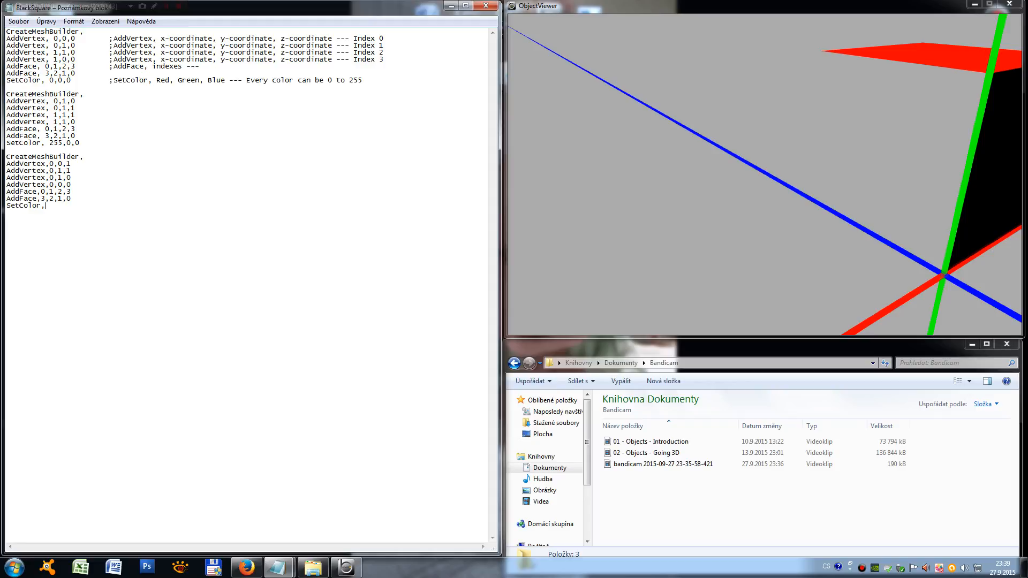
text(0,255)
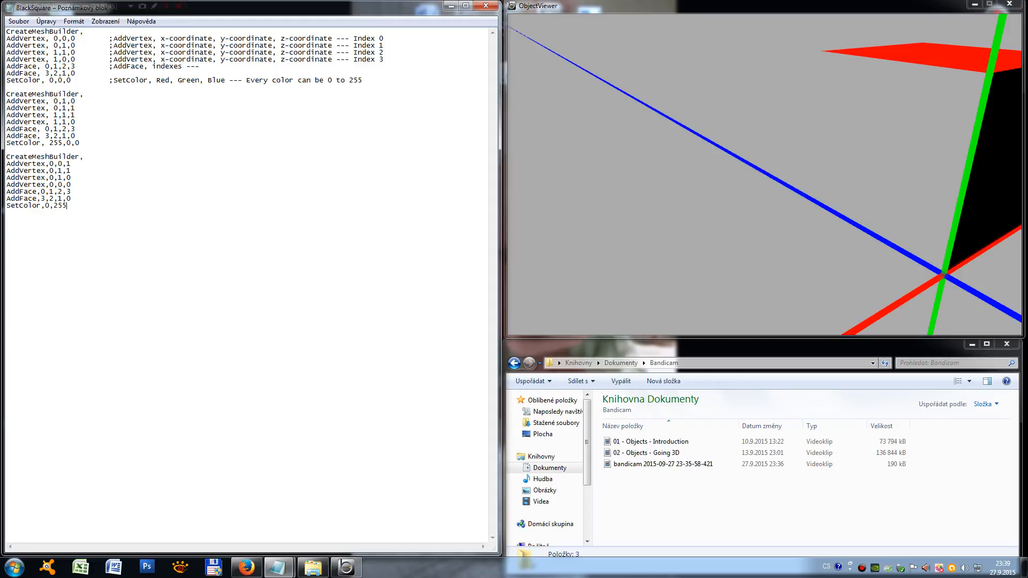
text(,0)
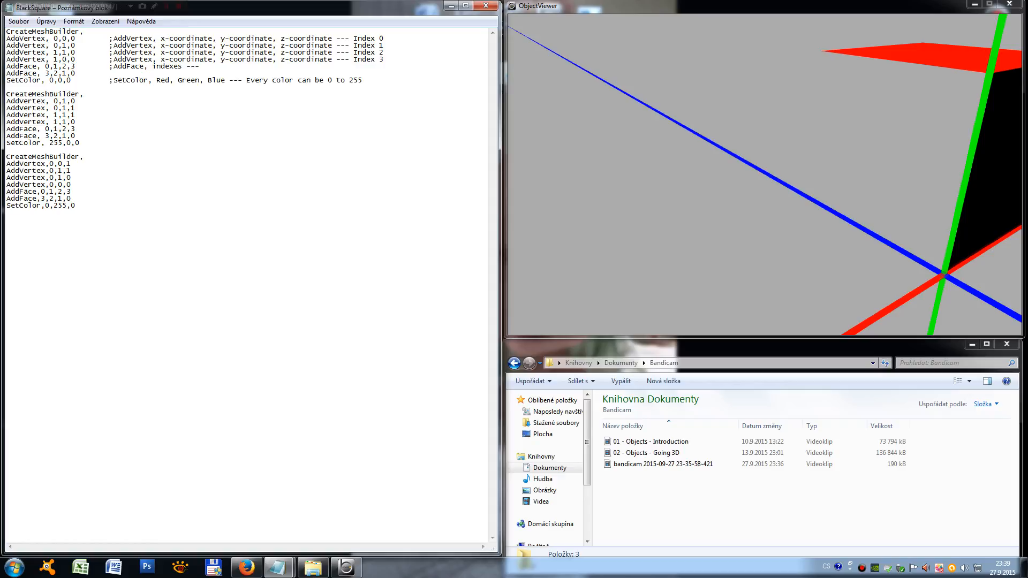
click(19, 21)
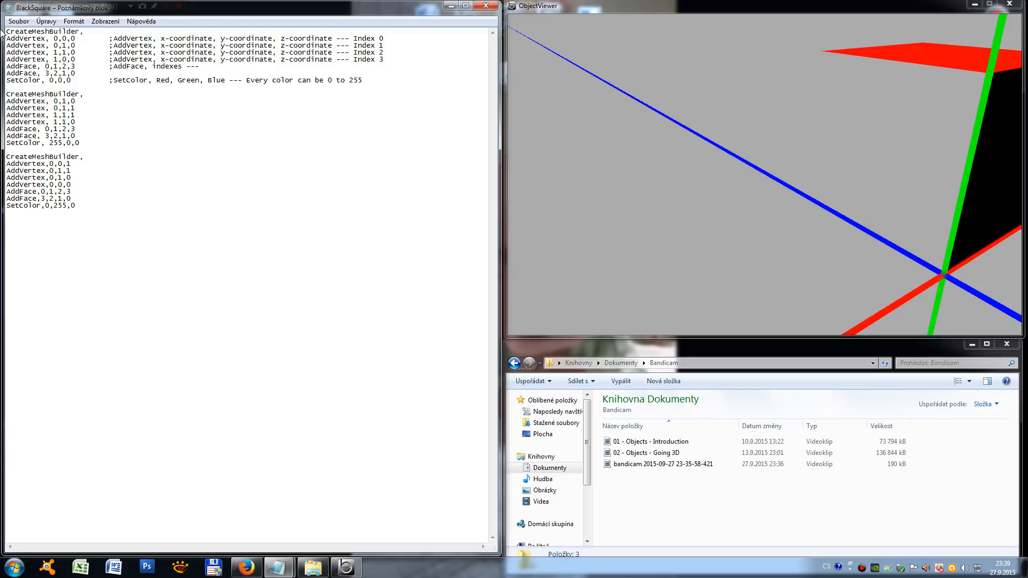
Reload the object and orbit to see the green face beside the black and red squares
click(18, 21)
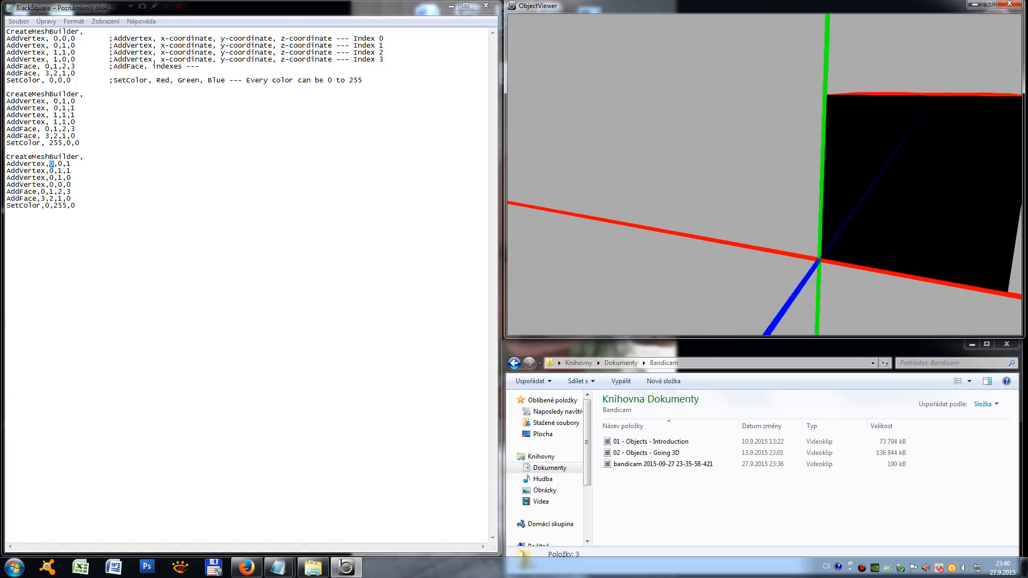
drag(7, 192, 74, 198)
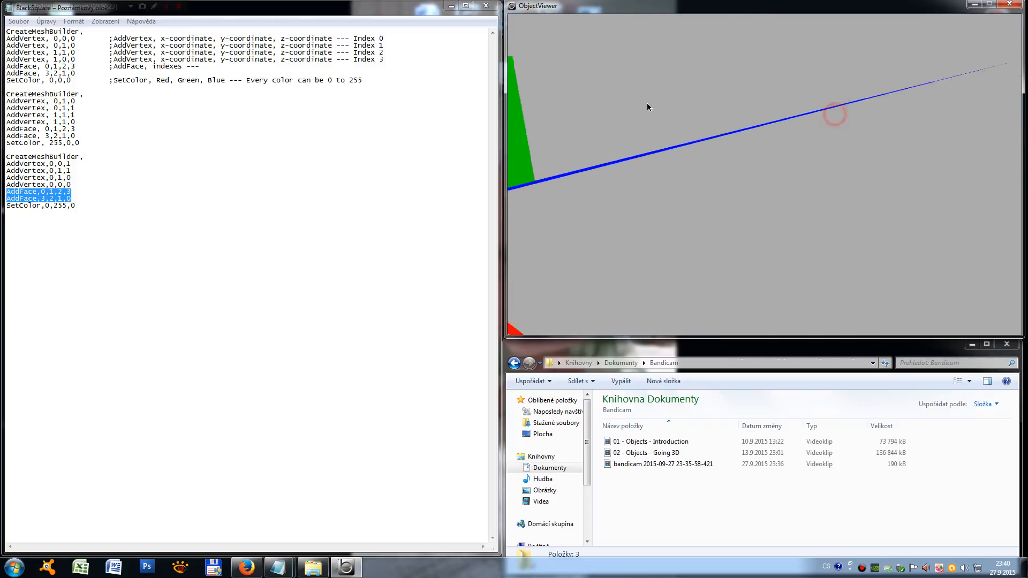
drag(836, 114, 613, 79)
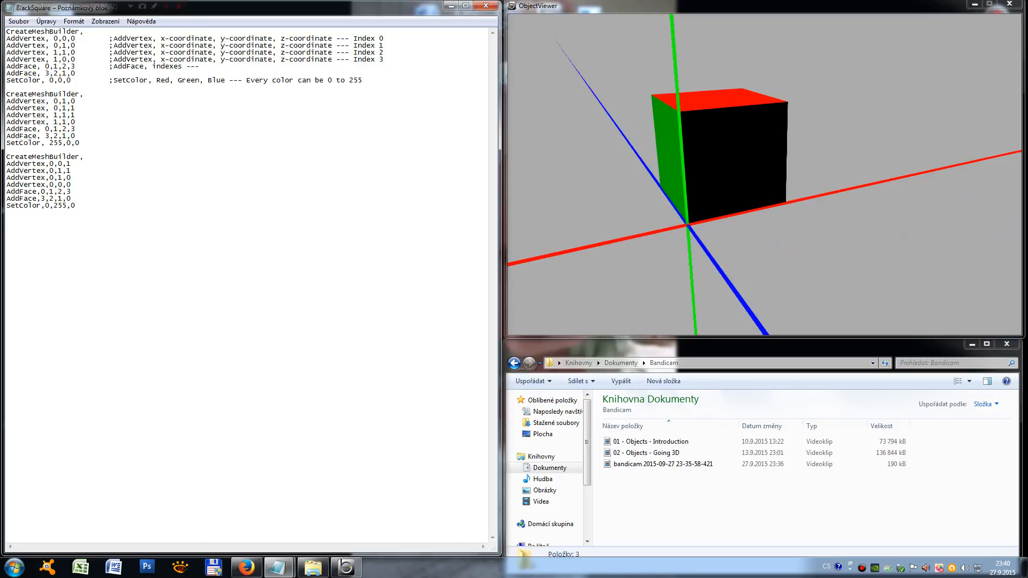
text(;;;)
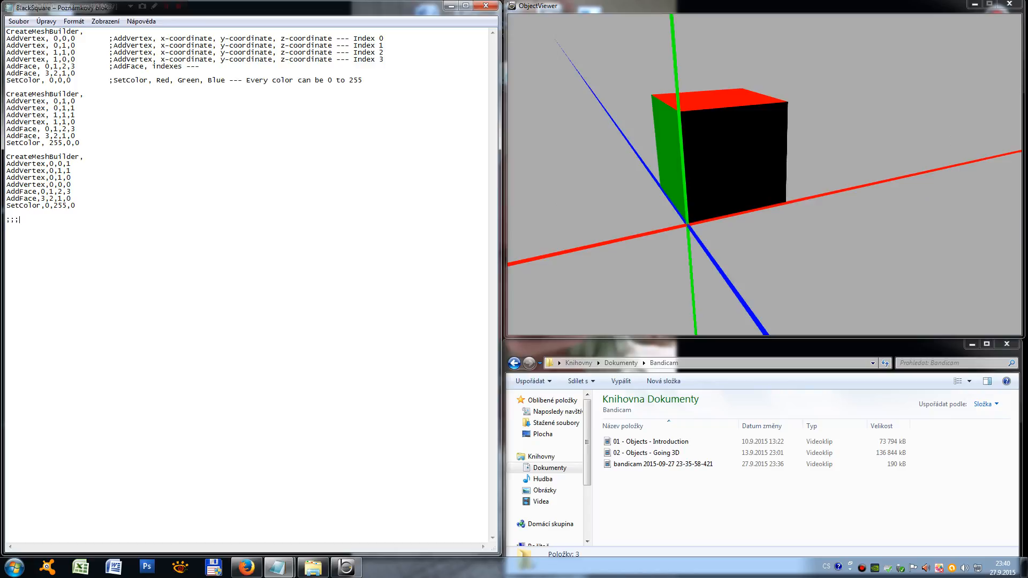
Finish the comment line as ;;;COPIED FACES below the green block
text(COPIED)
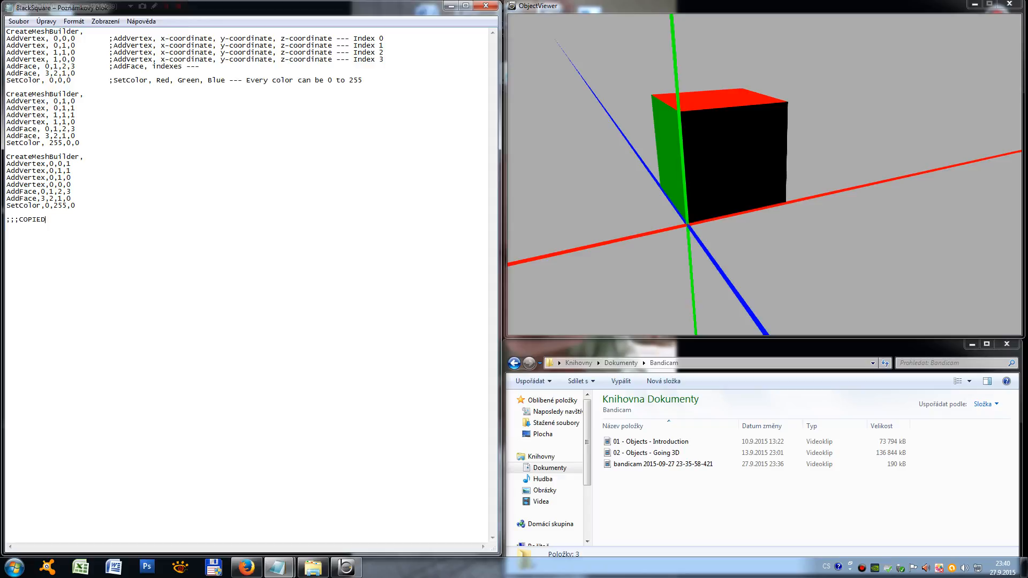
text(FACES)
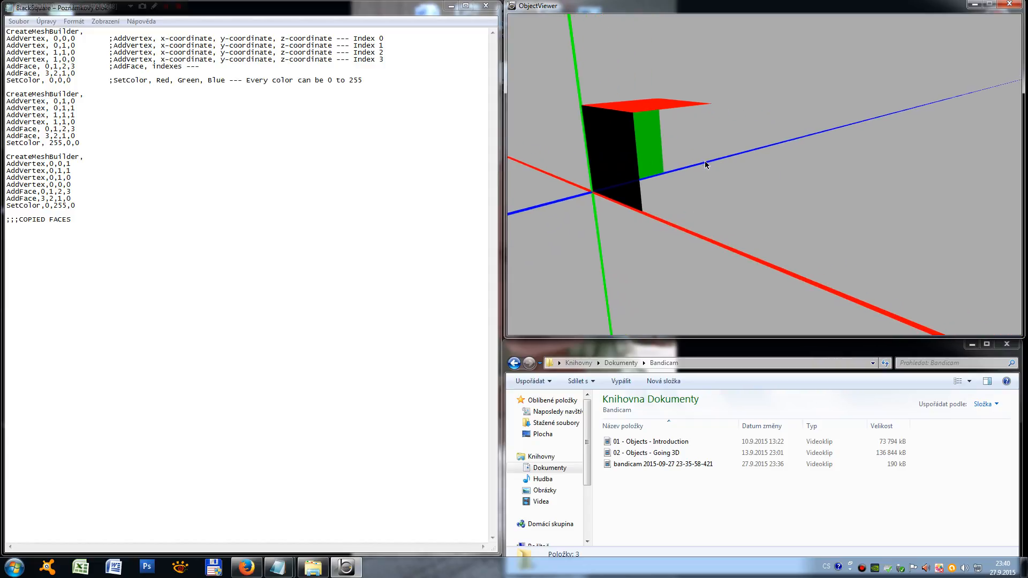
mouse_move(696, 152)
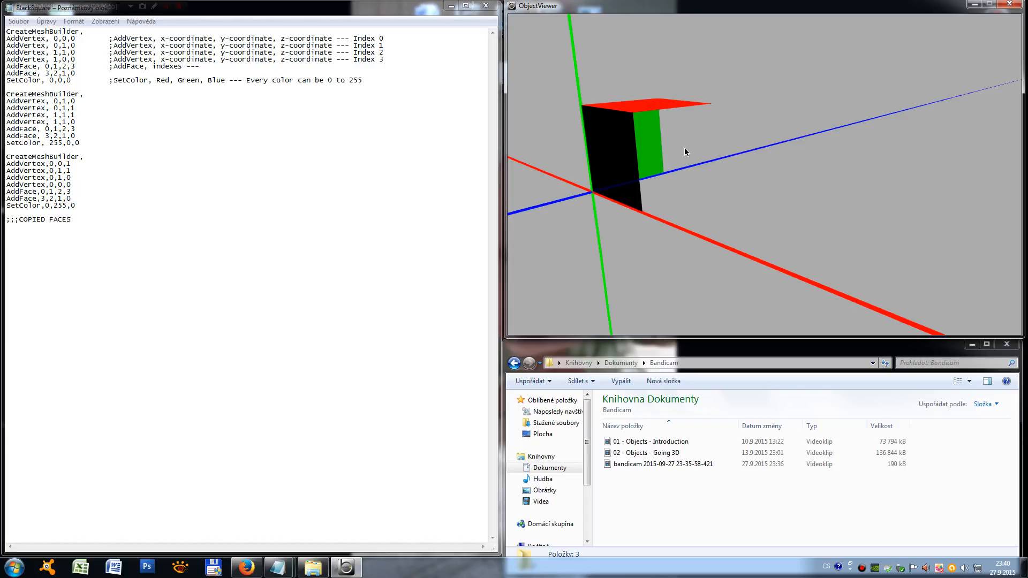
mouse_move(657, 122)
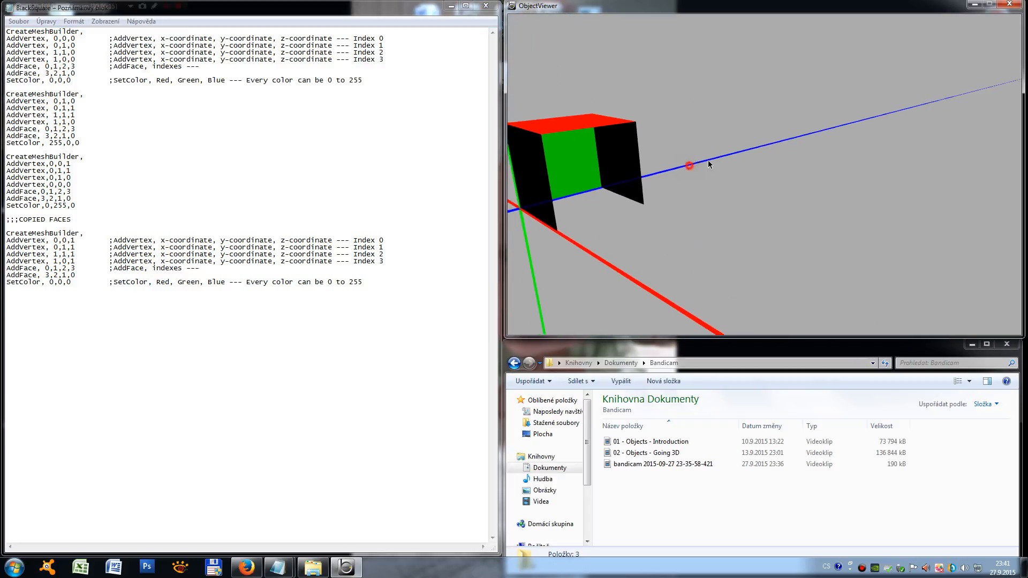
Orbit the viewer to check the new black face at z = 1
drag(689, 165, 763, 192)
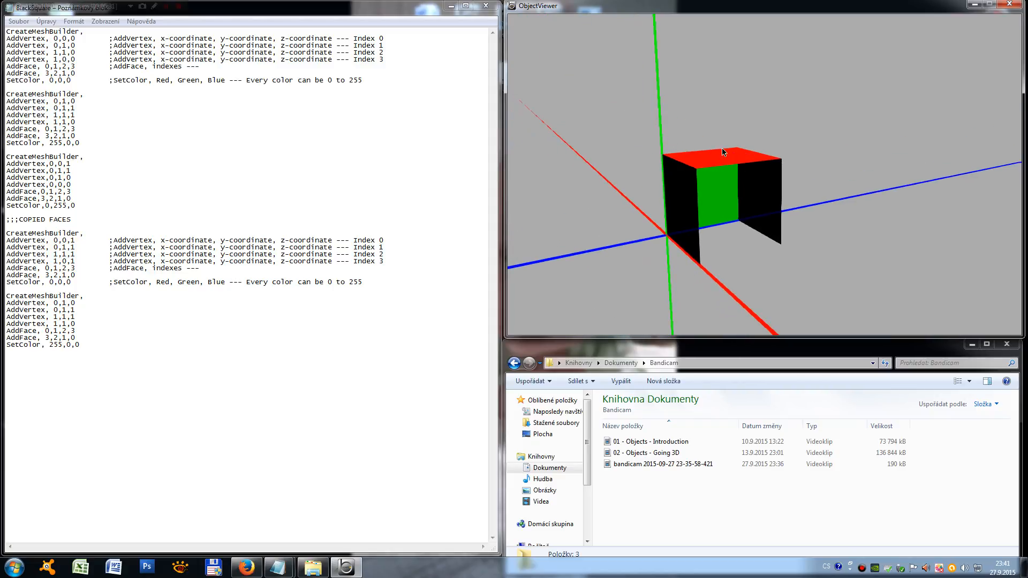
mouse_move(704, 246)
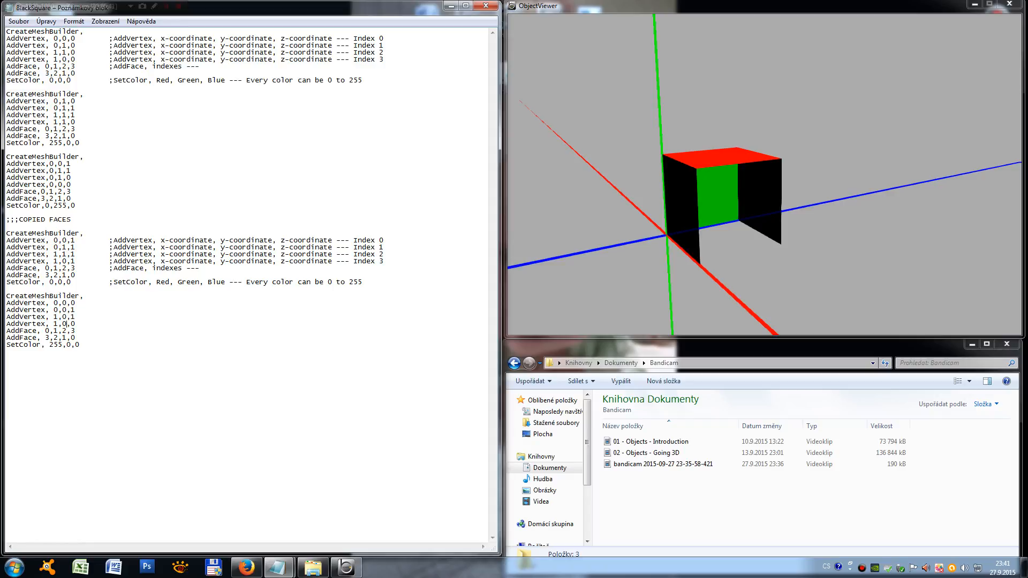
Reload the object to show the red bottom face at y = 0
click(19, 21)
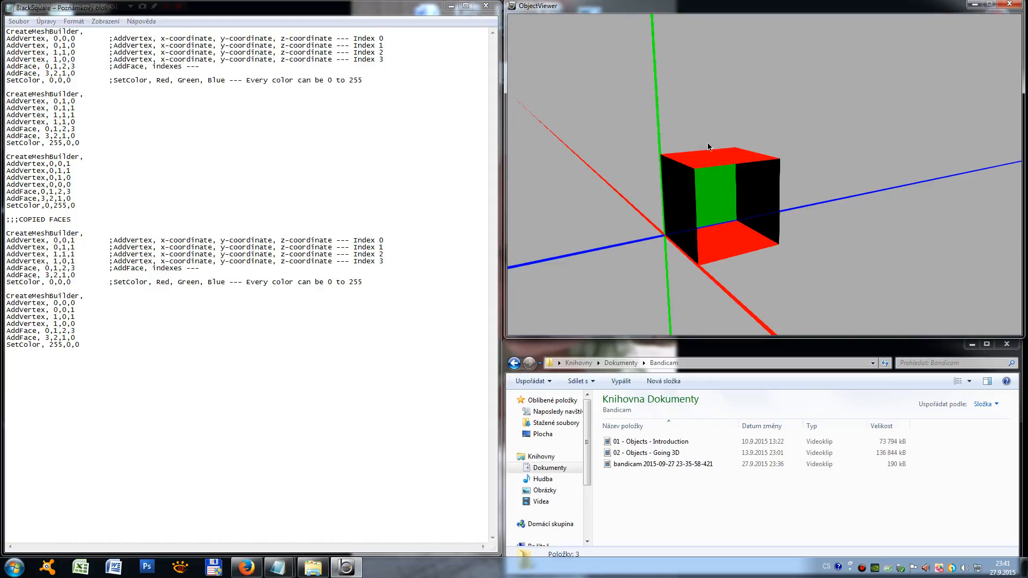
mouse_move(679, 146)
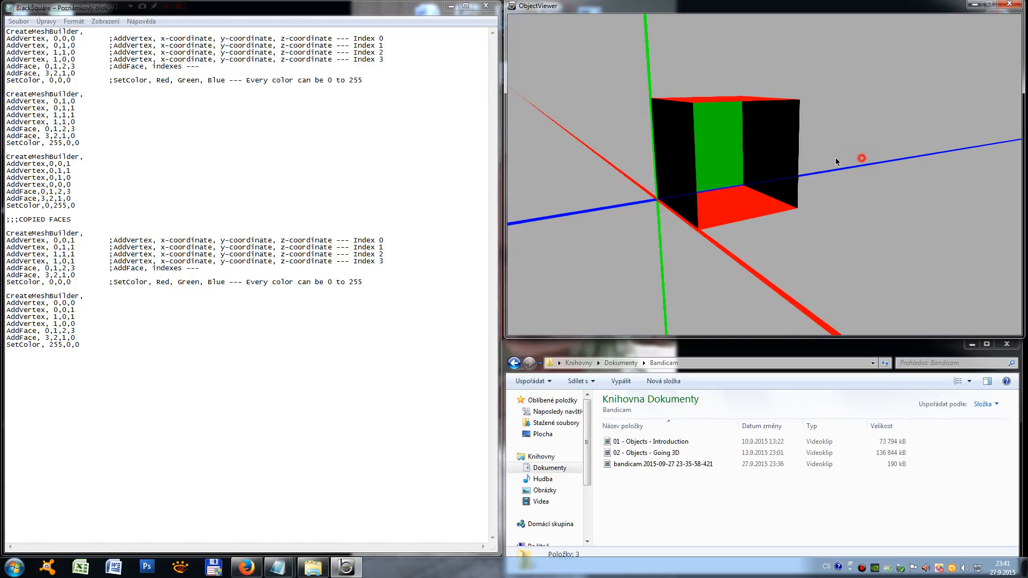
Reload without the reversed face and orbit to confirm the black square is one-sided
drag(861, 158, 724, 113)
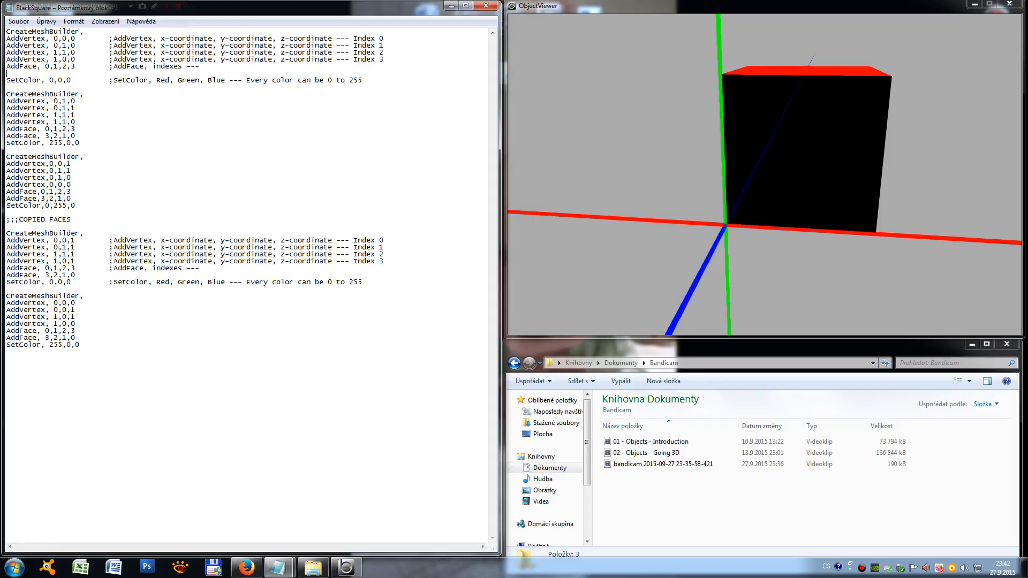
click(18, 21)
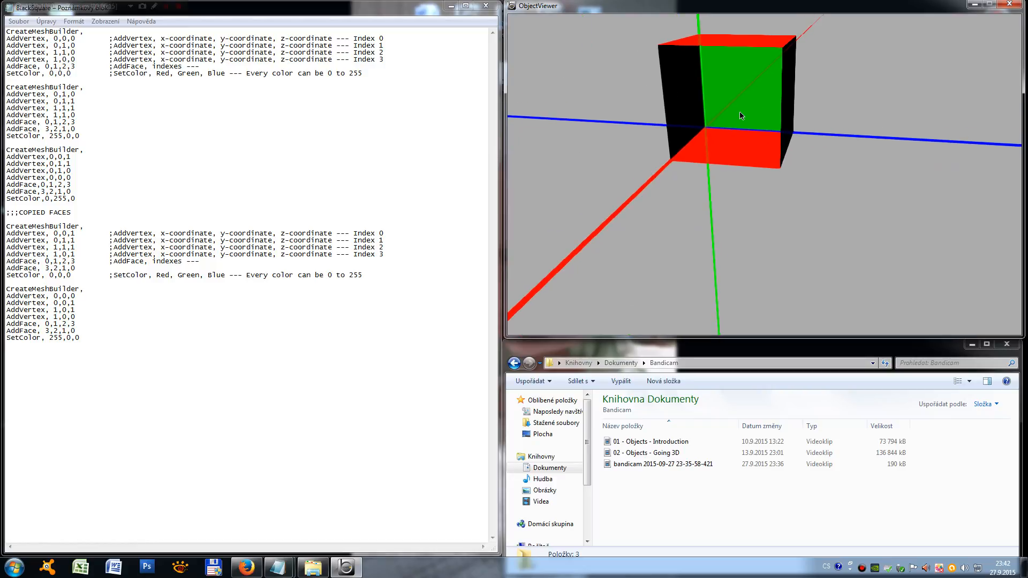
mouse_move(892, 77)
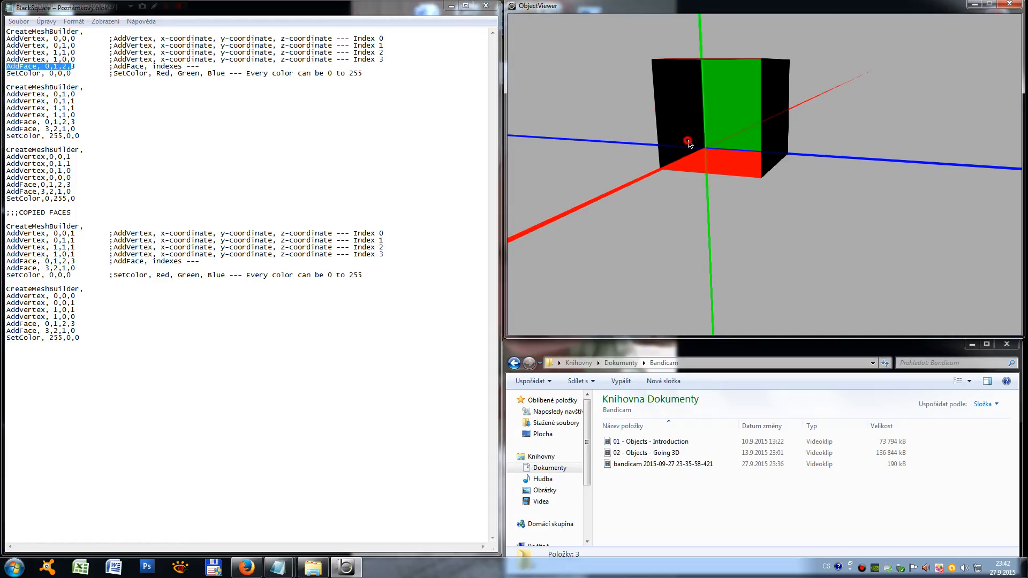
drag(688, 143, 662, 151)
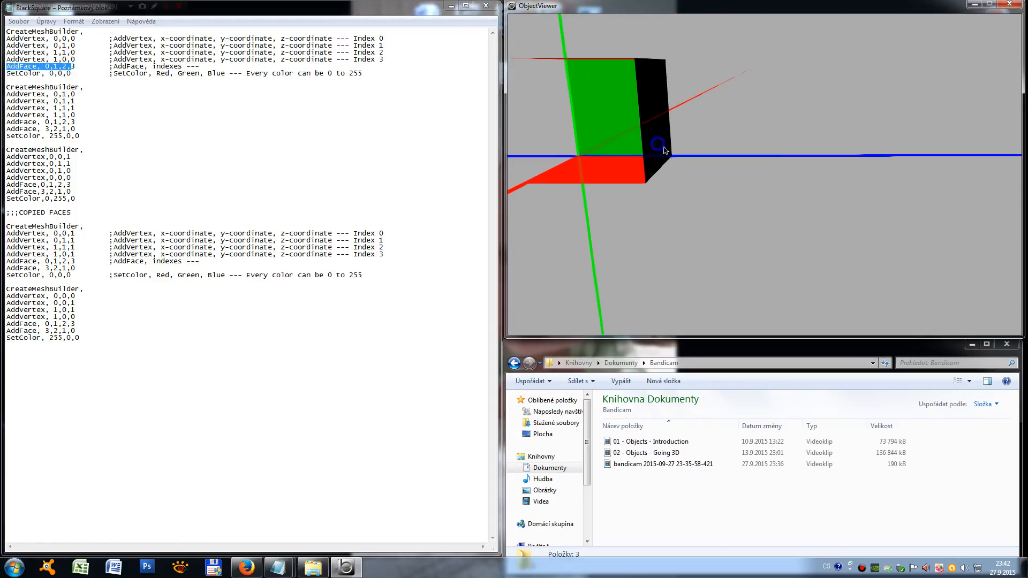
drag(662, 146, 599, 167)
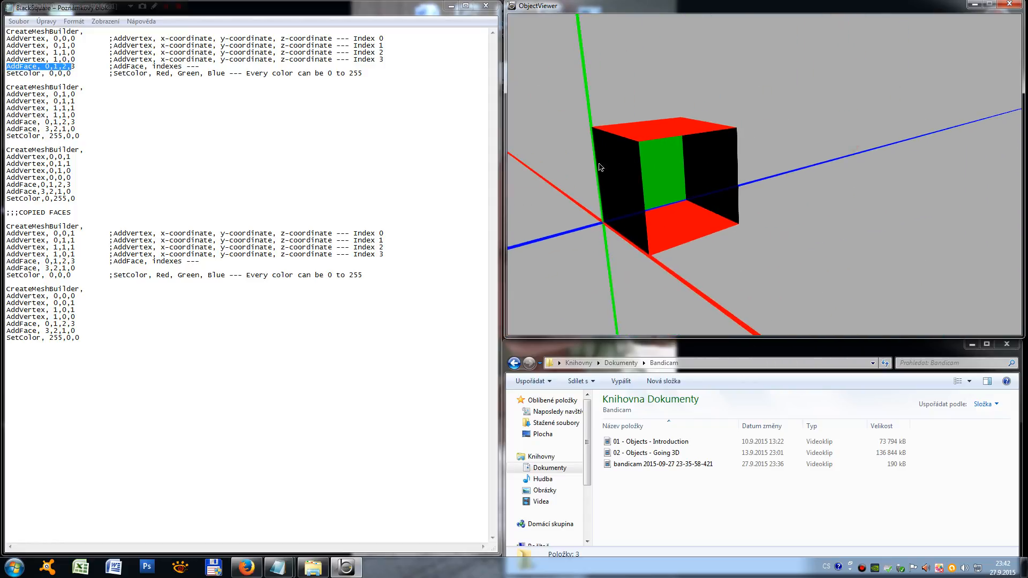
drag(598, 167, 742, 142)
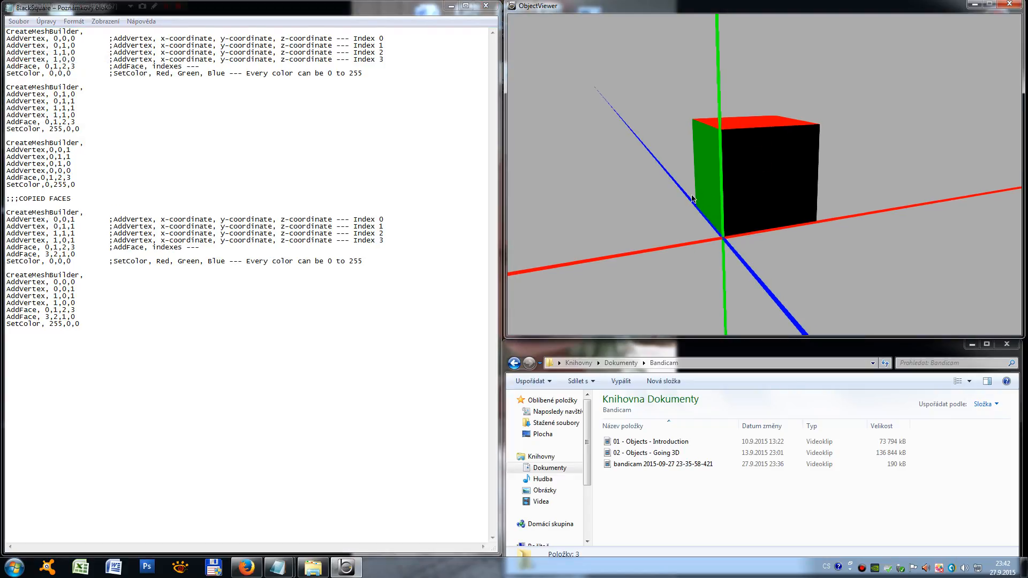
drag(692, 199, 778, 140)
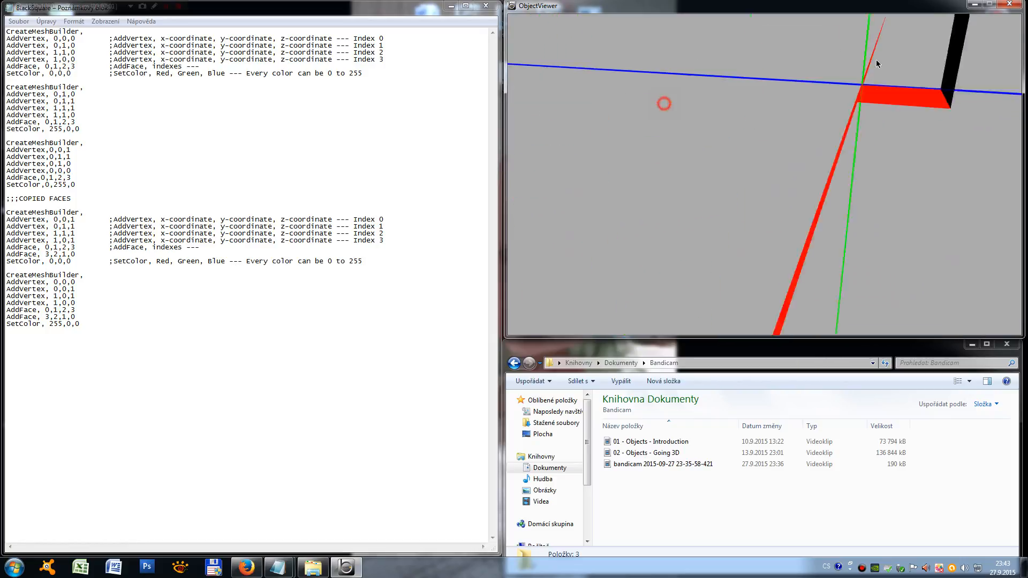
drag(877, 63, 792, 189)
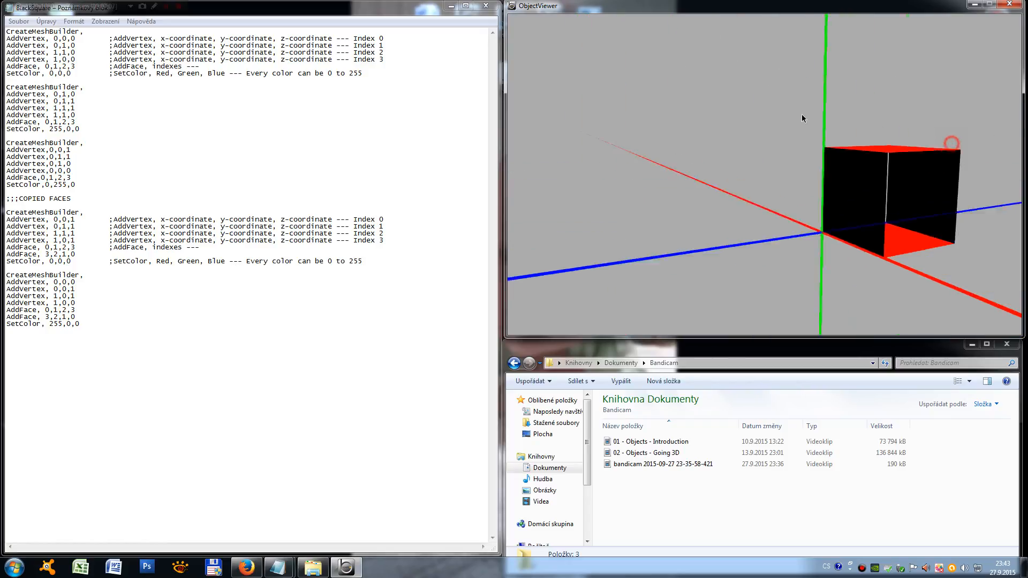
drag(802, 118, 757, 150)
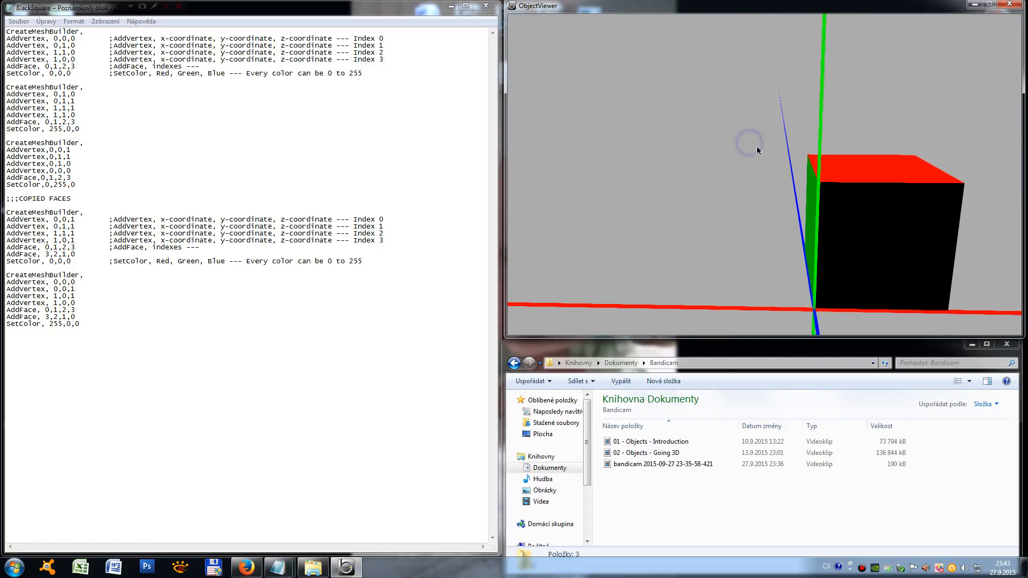
drag(757, 151, 776, 126)
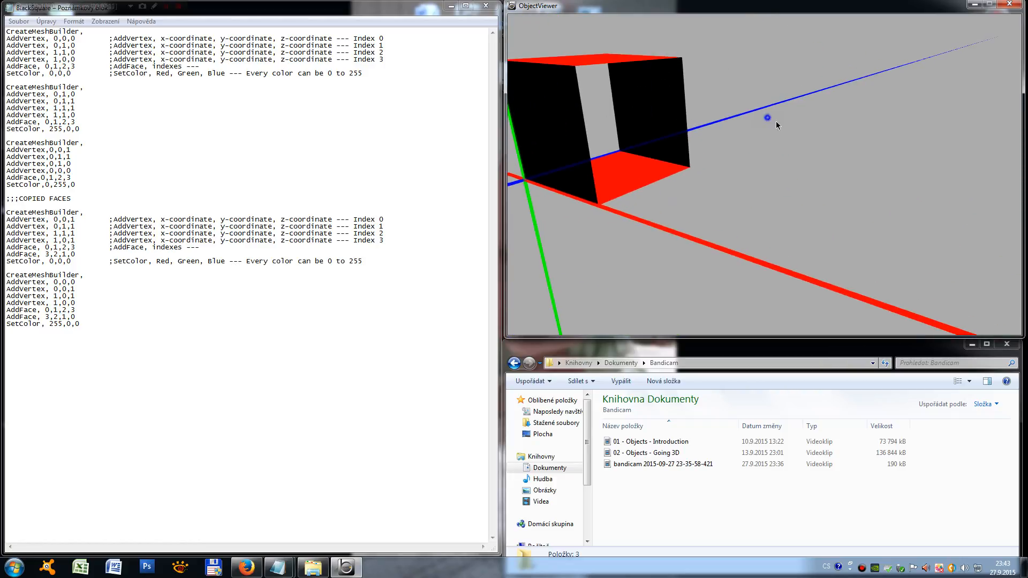
drag(767, 116, 775, 159)
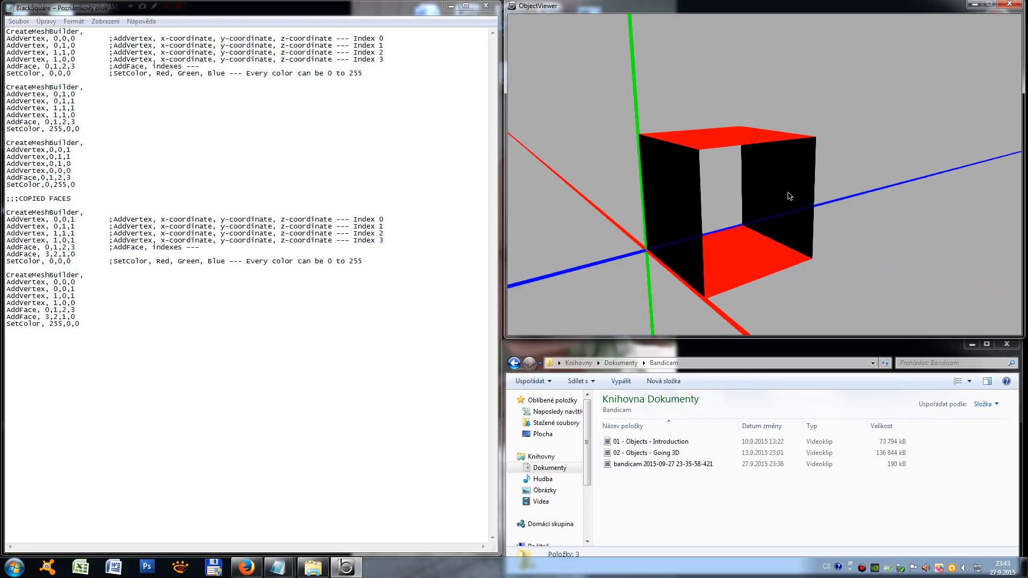
mouse_move(690, 212)
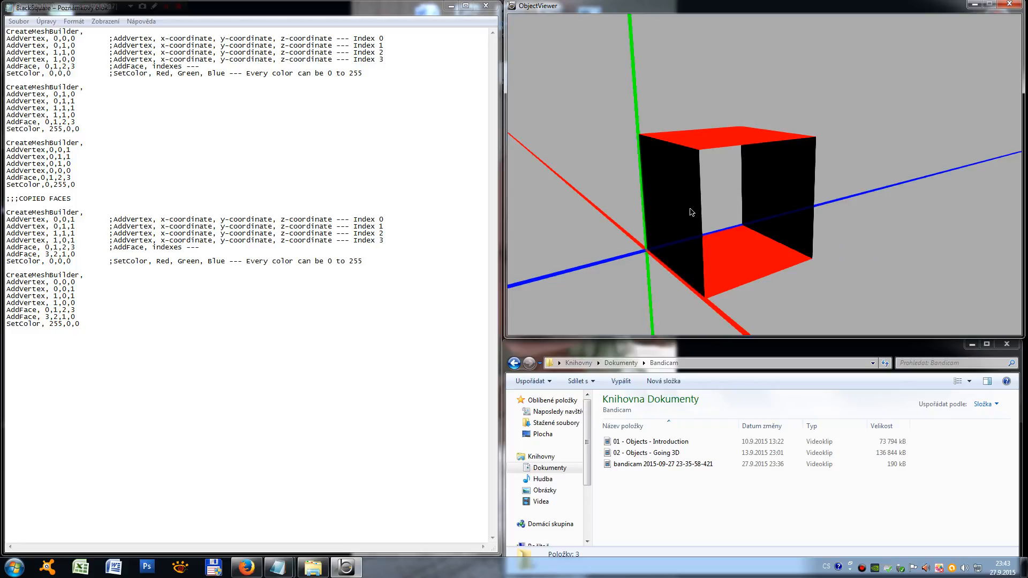
mouse_move(697, 182)
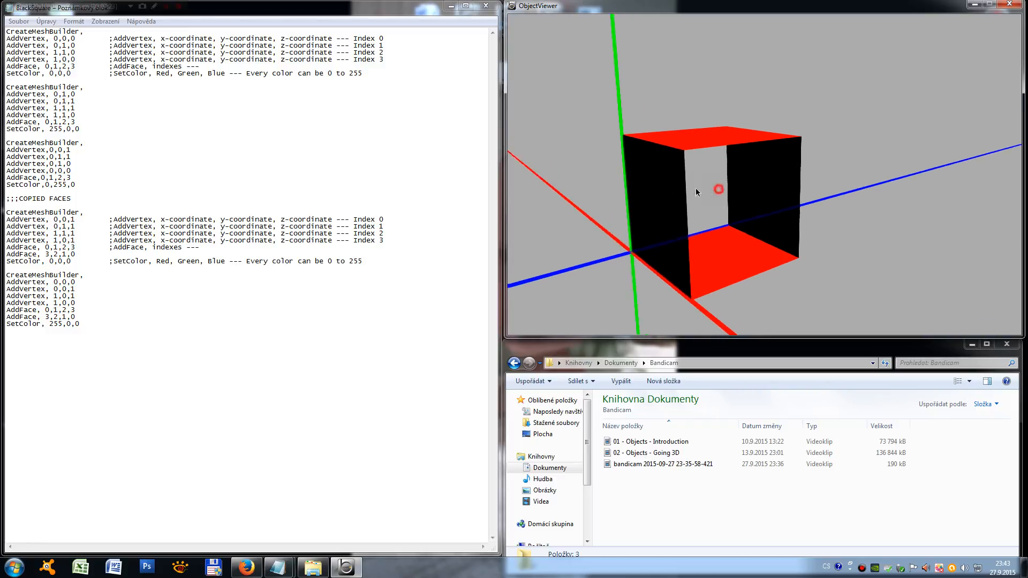
drag(697, 192, 754, 190)
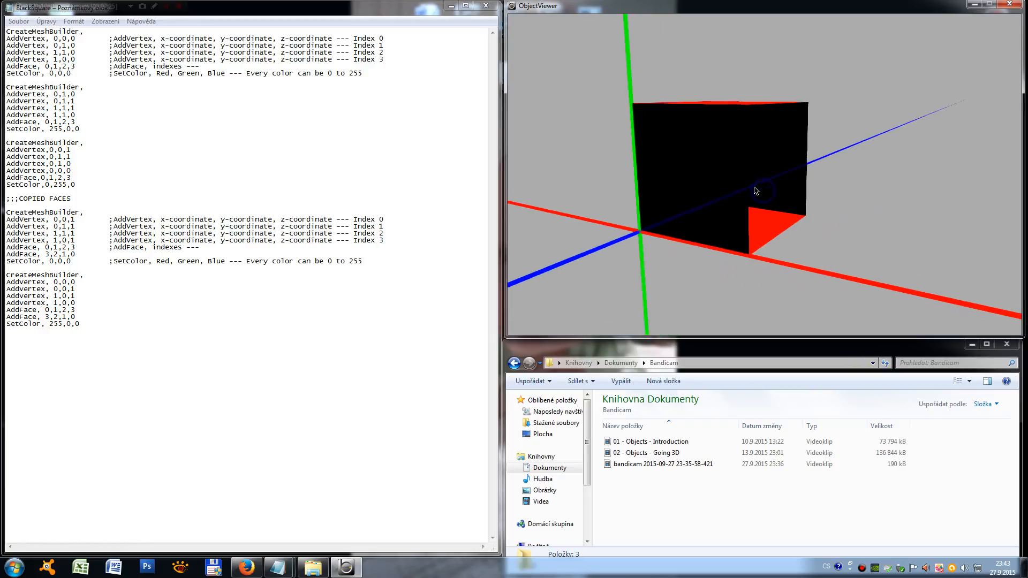
drag(754, 190, 675, 180)
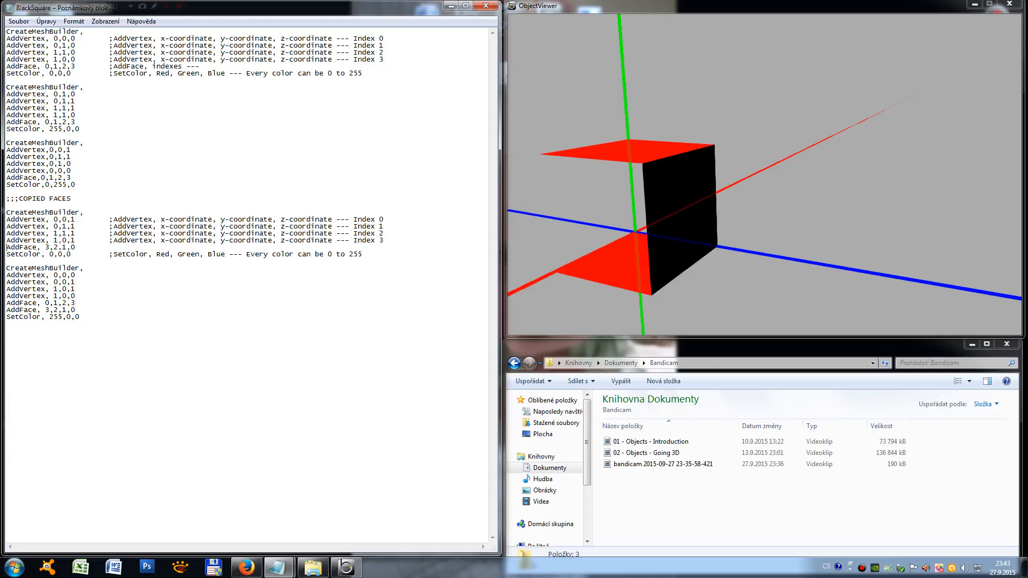
Reload and orbit to check the copied faces now render single-sided
click(17, 20)
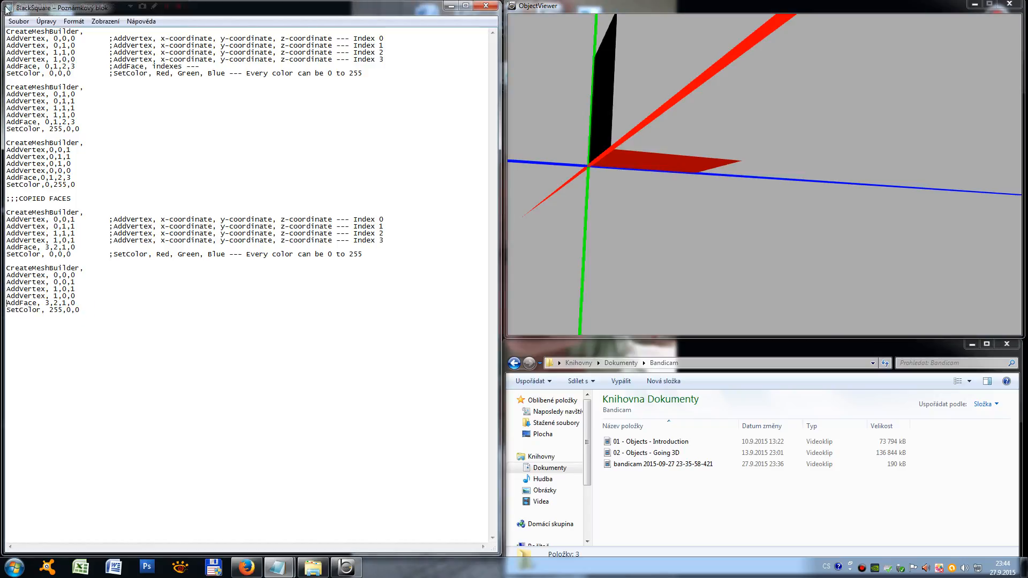
click(18, 21)
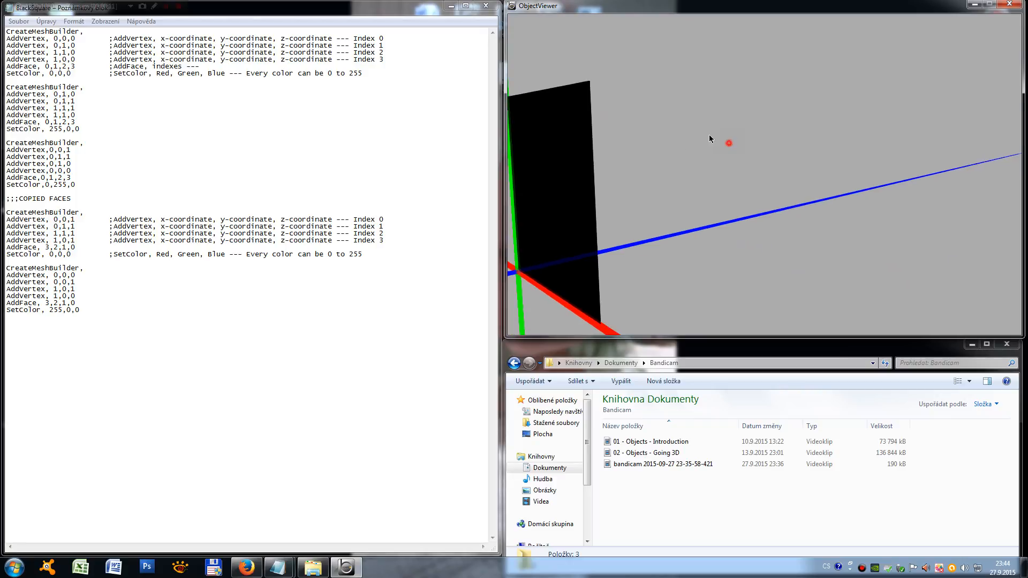
drag(726, 143, 767, 169)
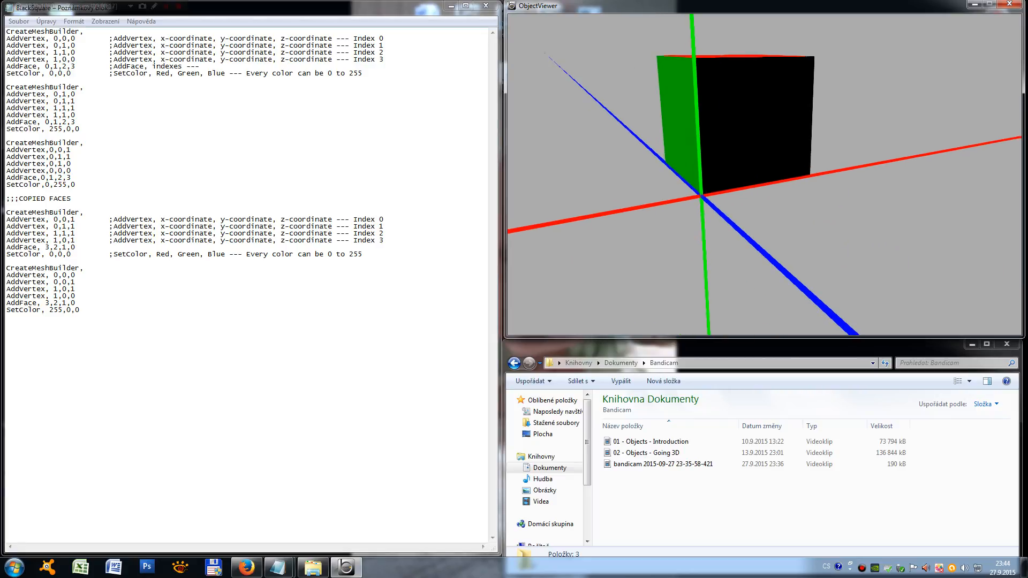
Start the sixth CreateMeshBuilder block at x = 1, entering reversed face order 3,2,1,0
drag(6, 142, 78, 185)
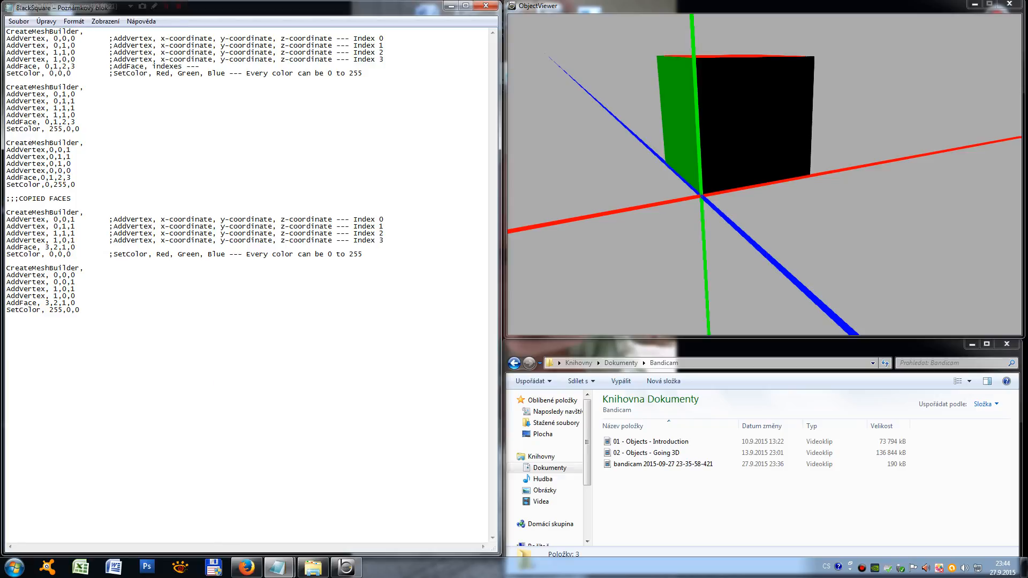
text(CreateMeshBuilder,)
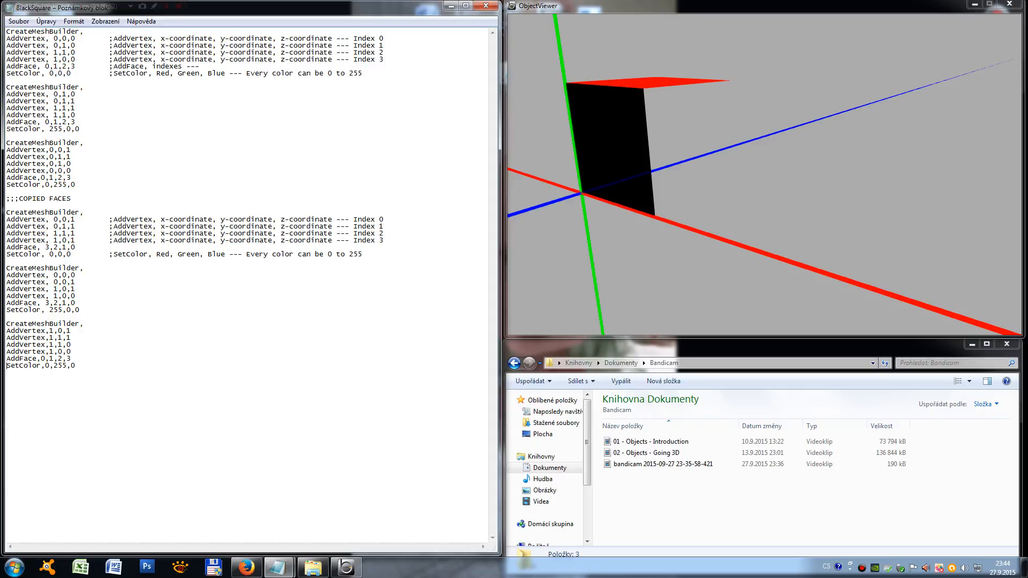
key(Backspace)
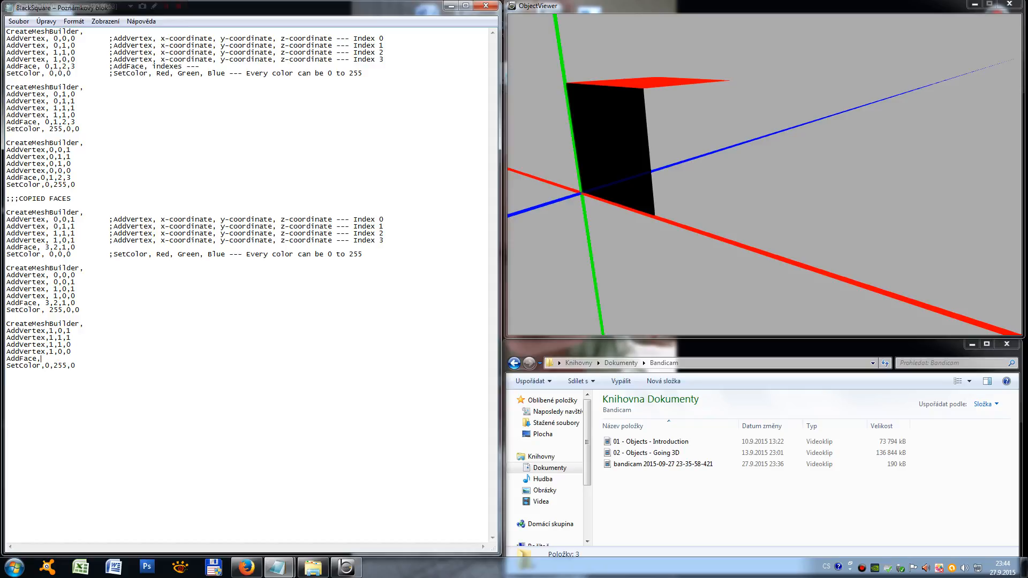
text(3,2,1,0)
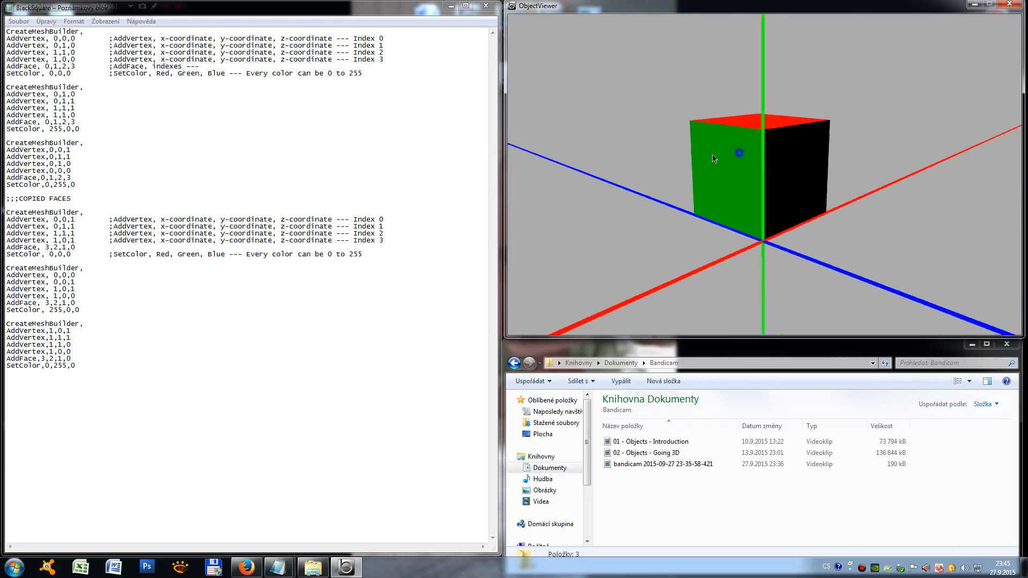
drag(739, 153, 602, 108)
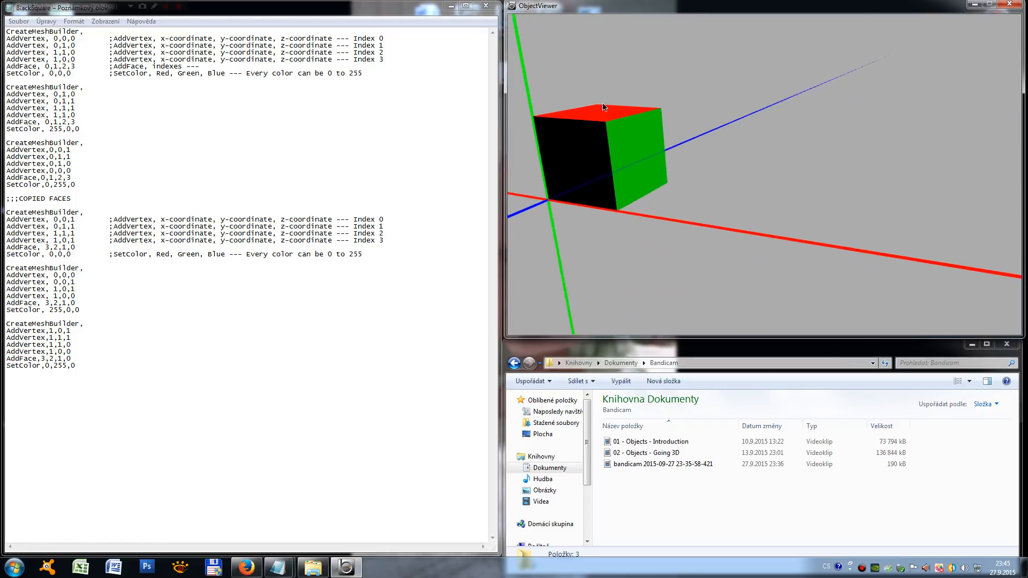
drag(602, 107, 754, 205)
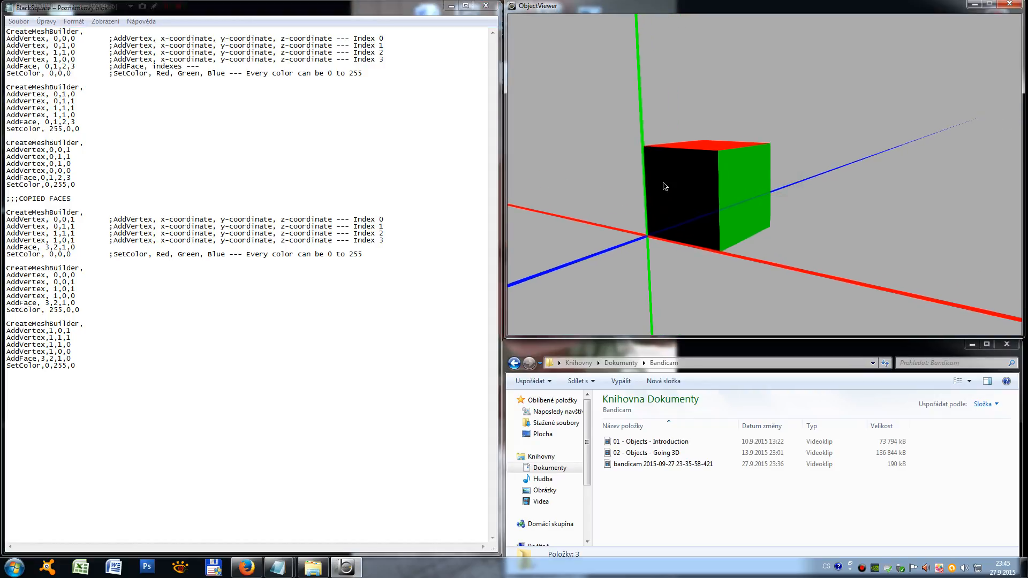
drag(663, 187, 671, 170)
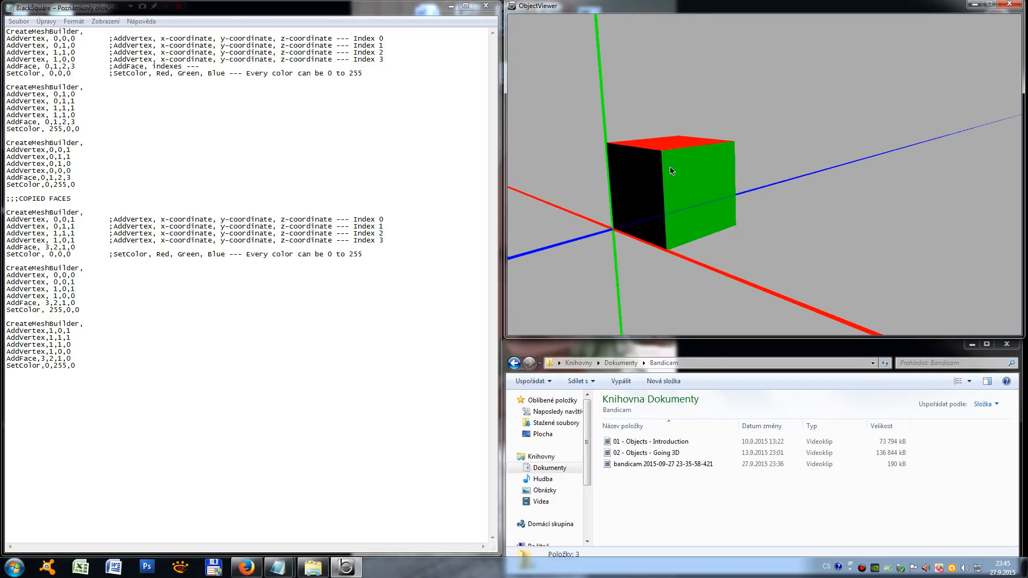
drag(670, 170, 713, 140)
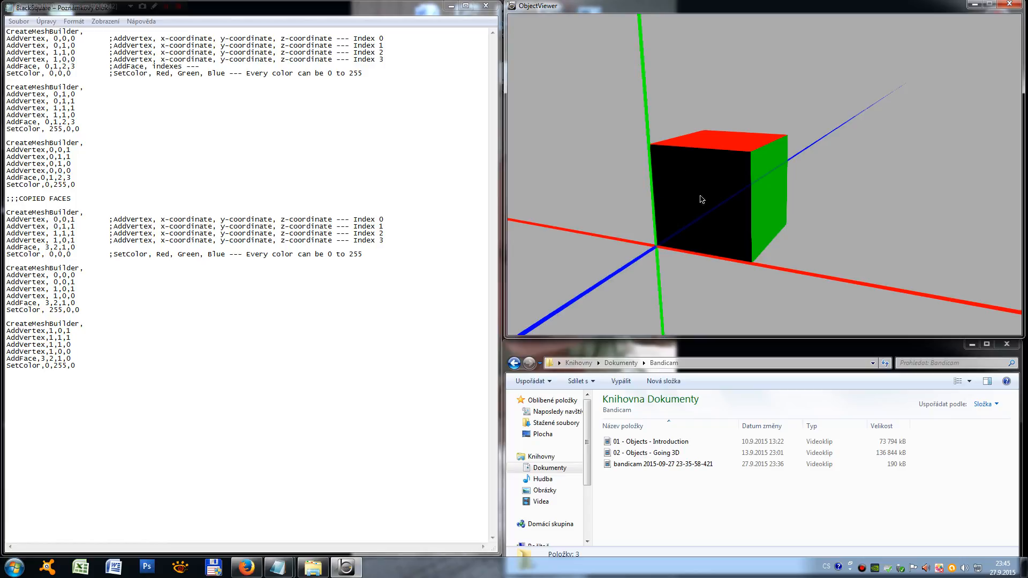
drag(700, 199, 909, 149)
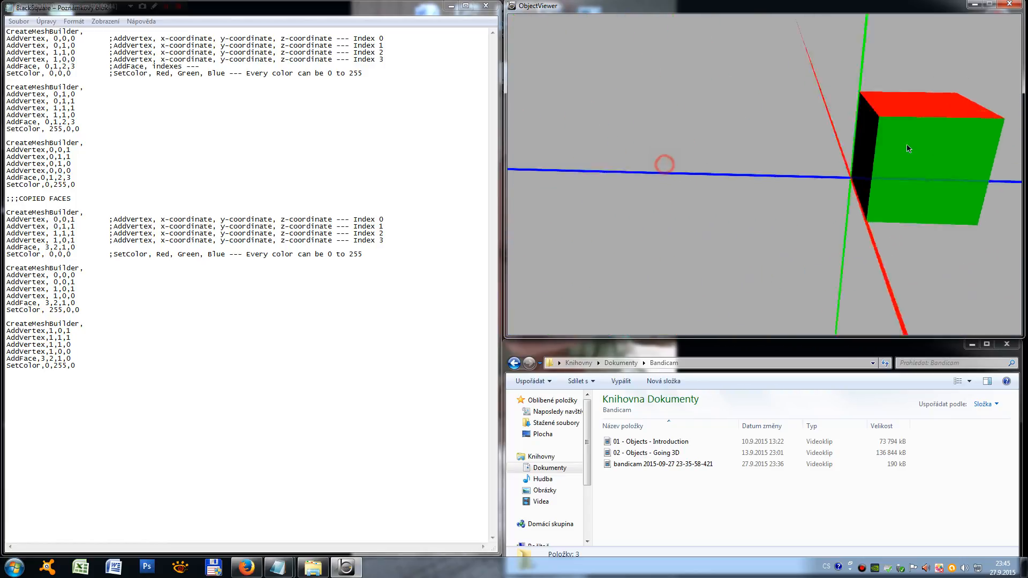
drag(907, 148, 661, 131)
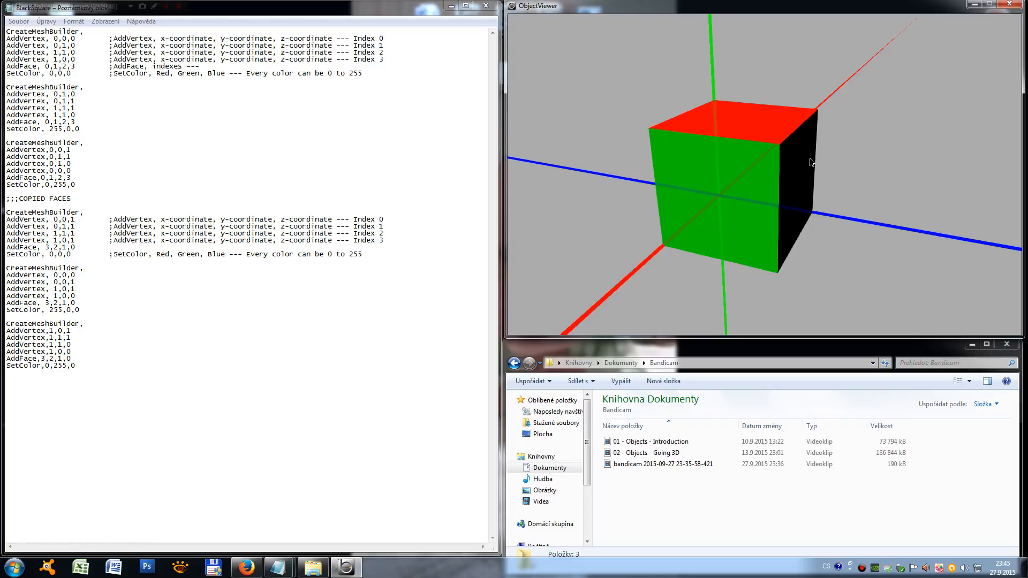
drag(811, 163, 727, 167)
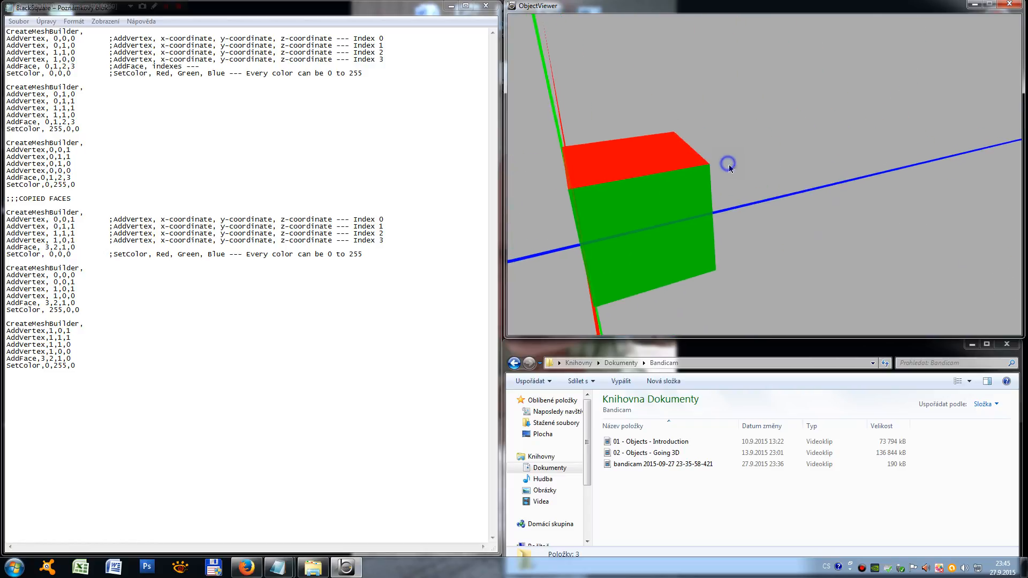